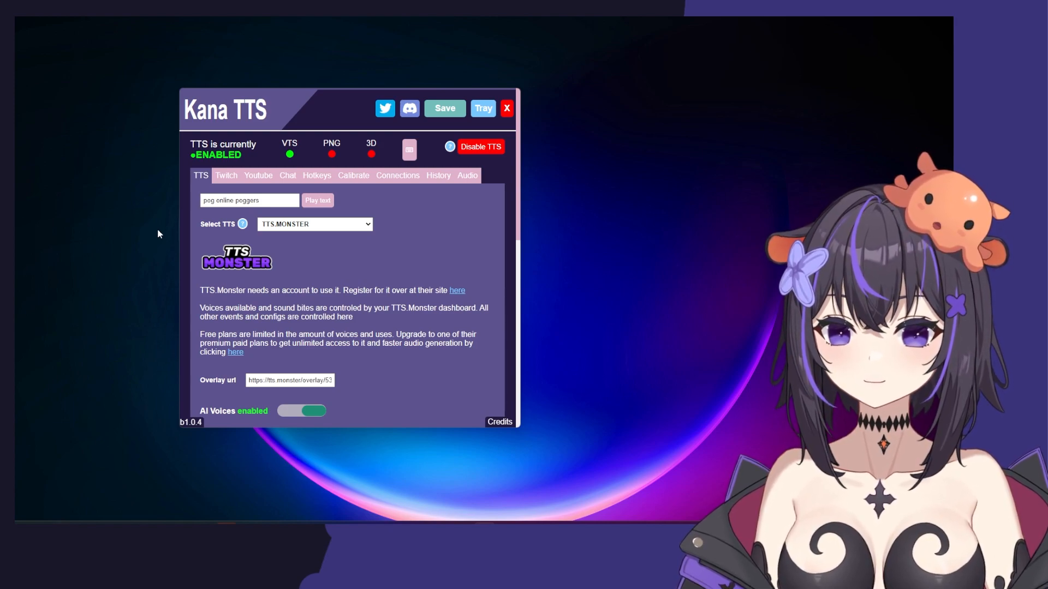
{"action": "mouse_move", "coordinate": [397, 174]}
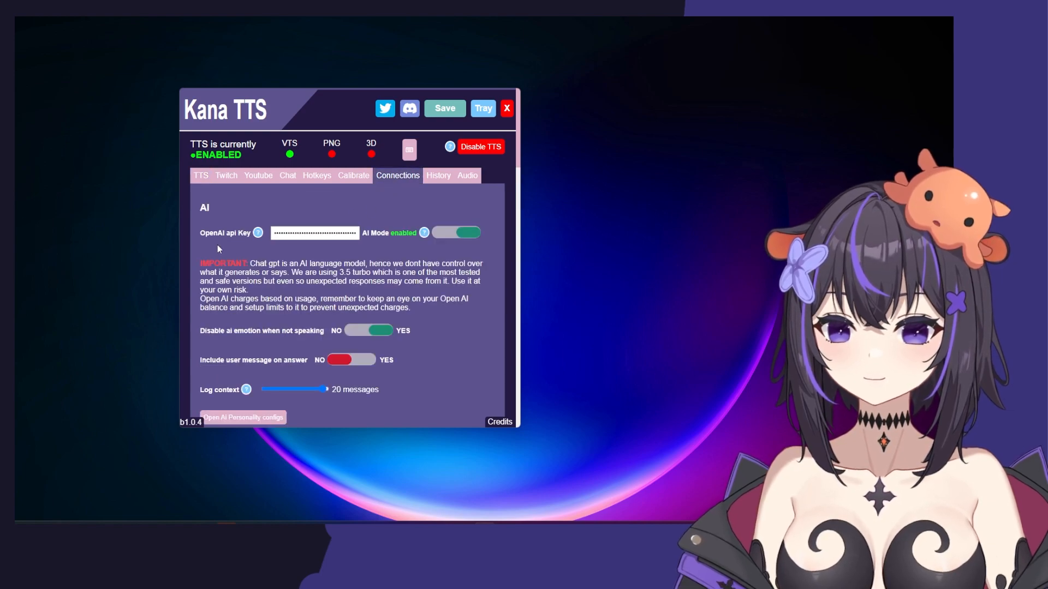
{"action": "mouse_move", "coordinate": [442, 248]}
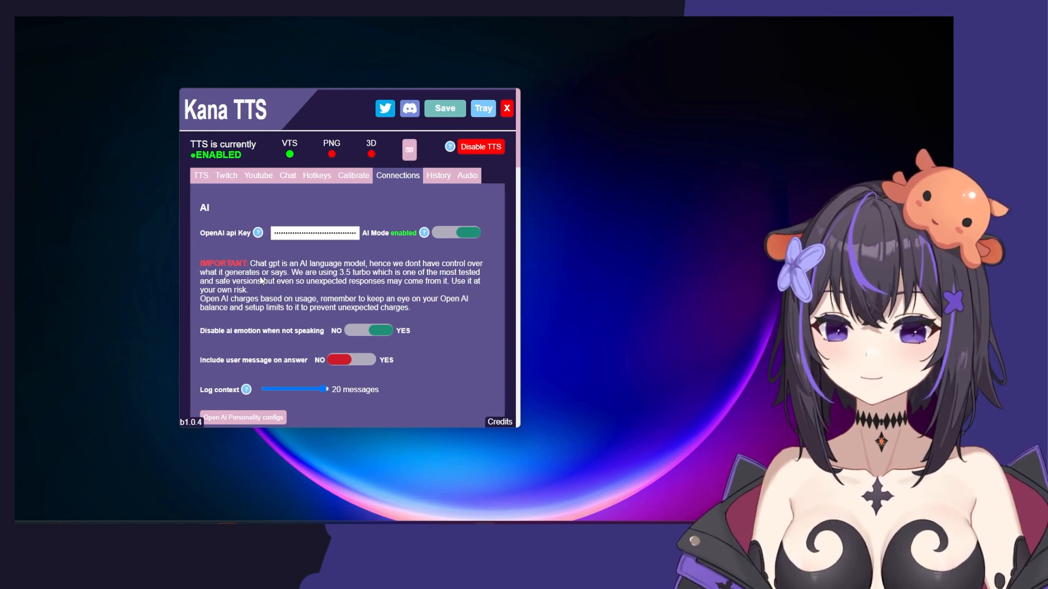
{"action": "scroll", "scroll_direction": "down", "scroll_amount": 3}
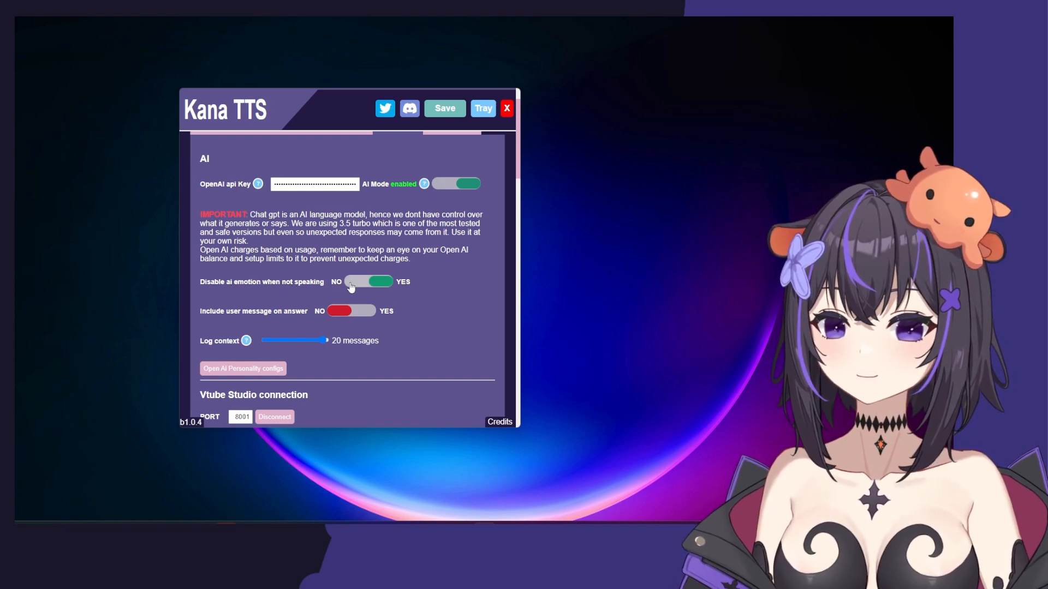
{"action": "scroll", "scroll_direction": "down", "scroll_amount": 3}
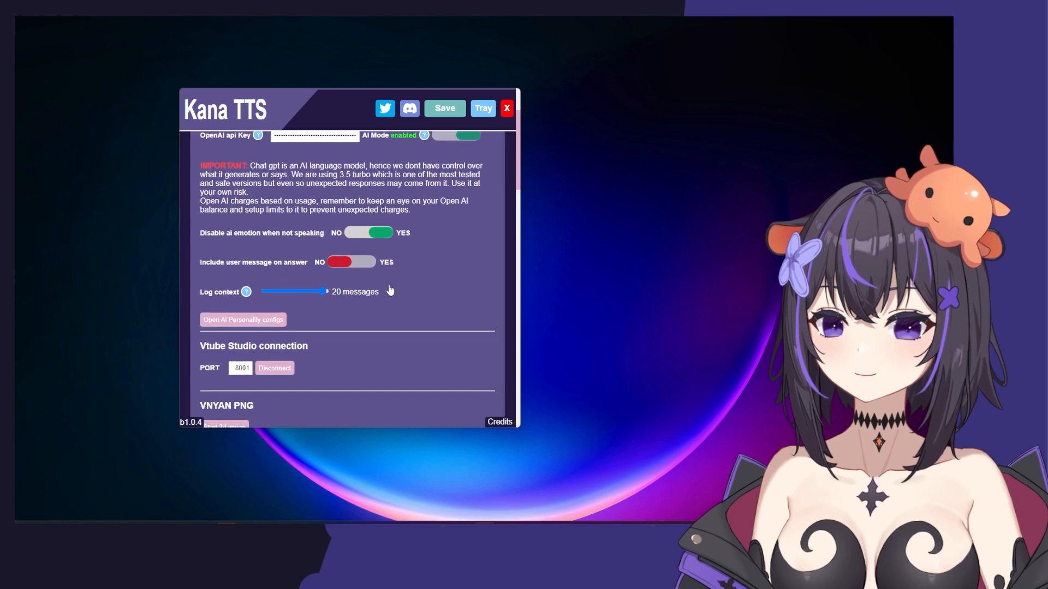
{"action": "mouse_move", "coordinate": [299, 269]}
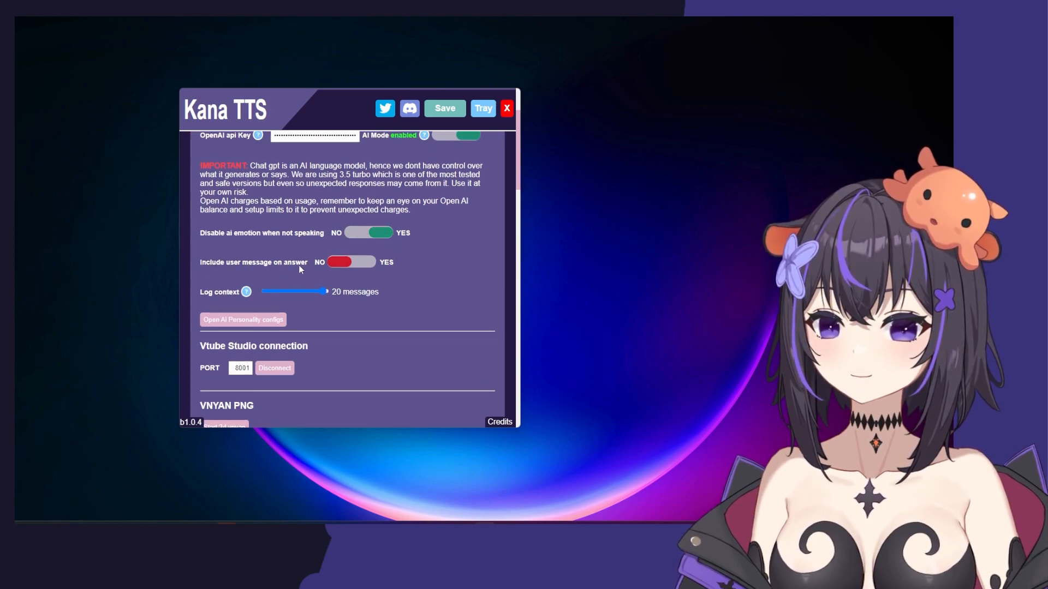
{"action": "mouse_move", "coordinate": [332, 273]}
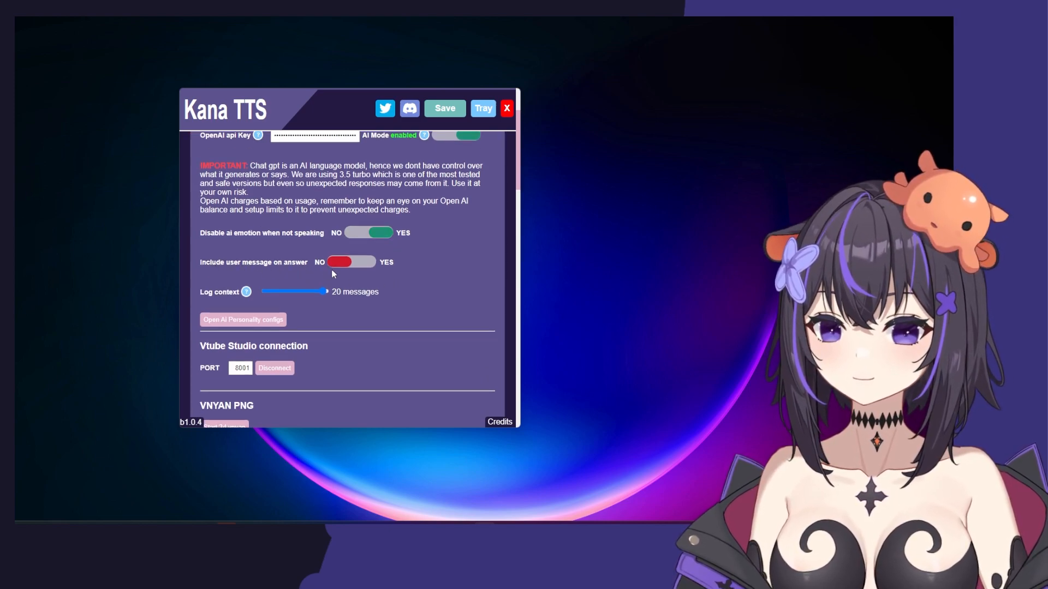
{"action": "scroll", "scroll_direction": "down", "scroll_amount": 3}
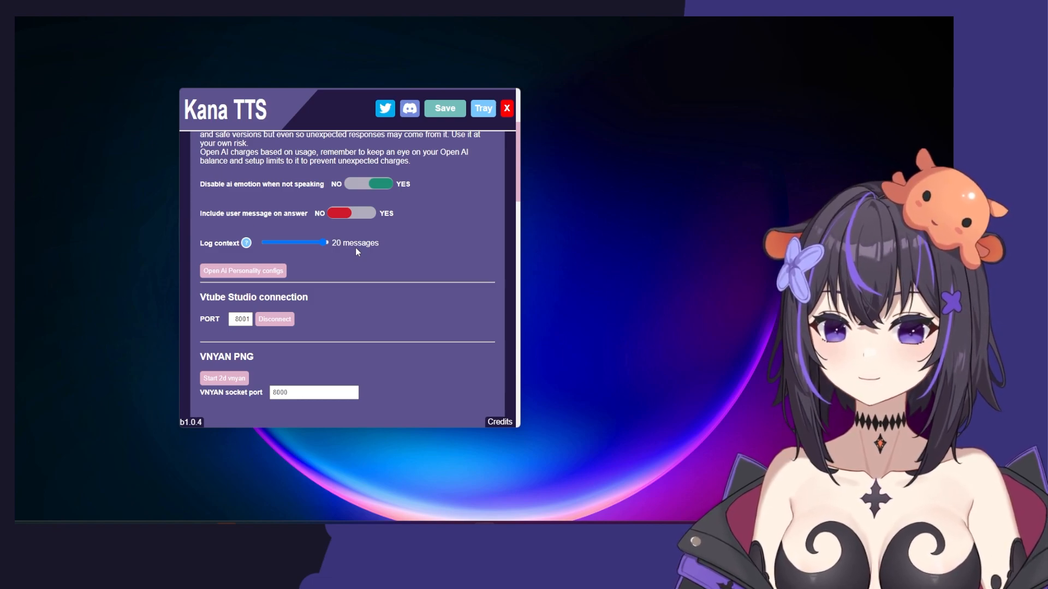
{"action": "left_click_drag", "start_coordinate": [324, 242], "coordinate": [267, 243]}
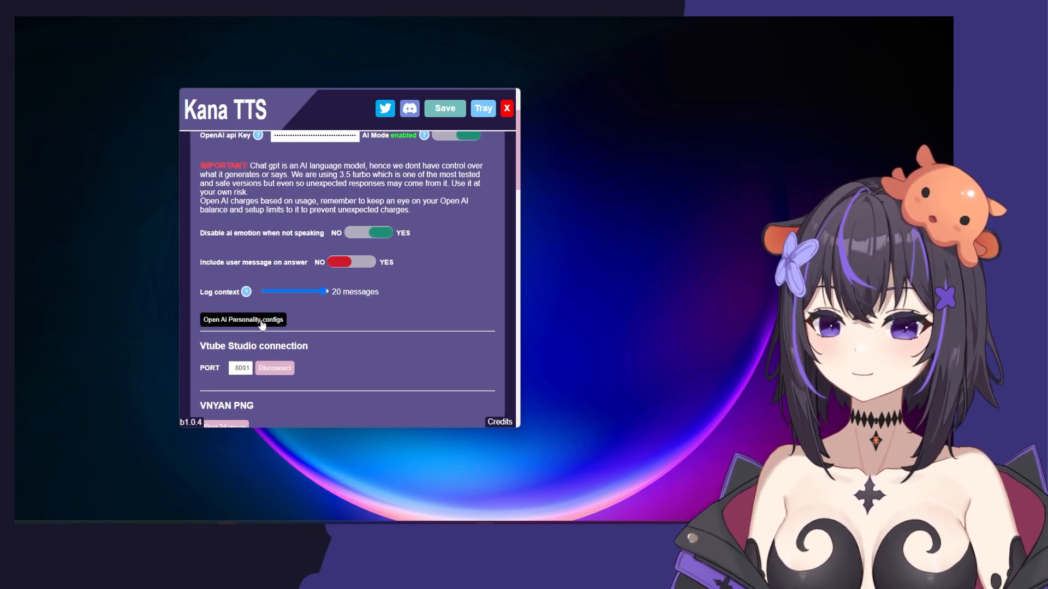
- Bring up the VTS-POG AI pet personality window and look through its empty config form
{"action": "left_click", "coordinate": [243, 320]}
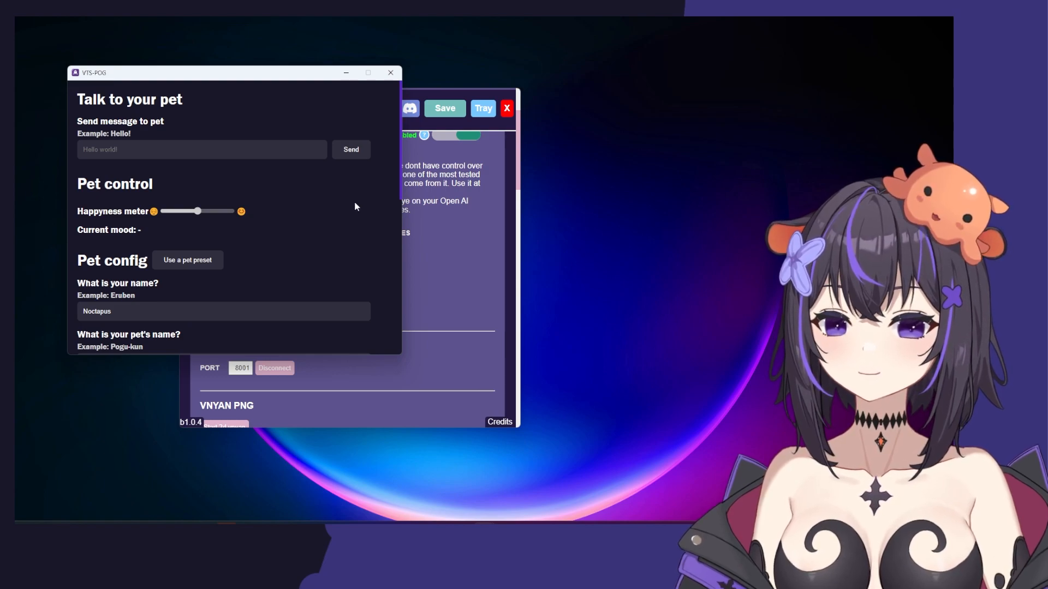
{"action": "left_click", "coordinate": [201, 150]}
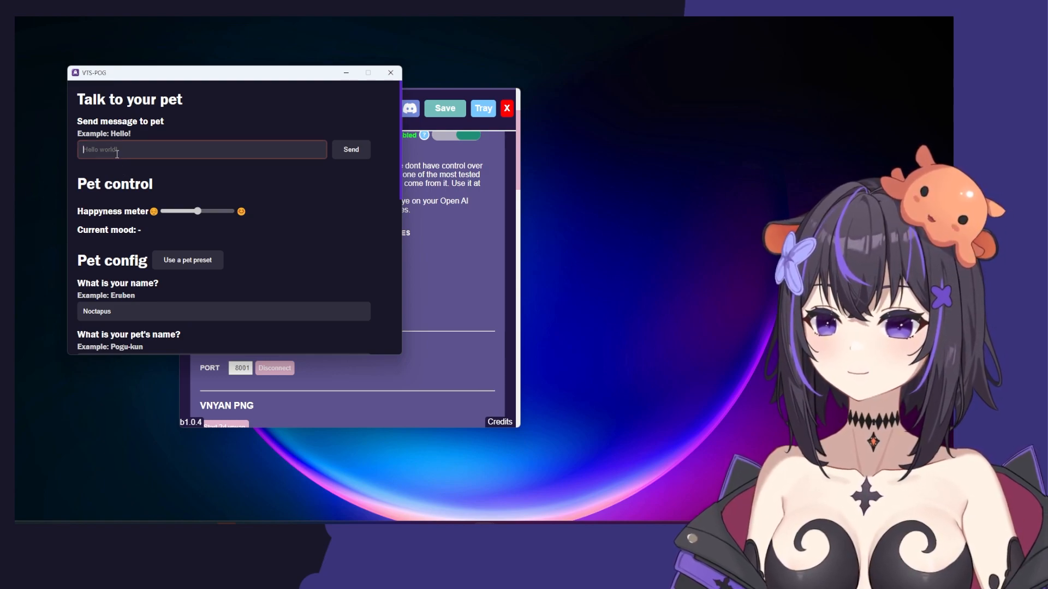
{"action": "left_click", "coordinate": [202, 149]}
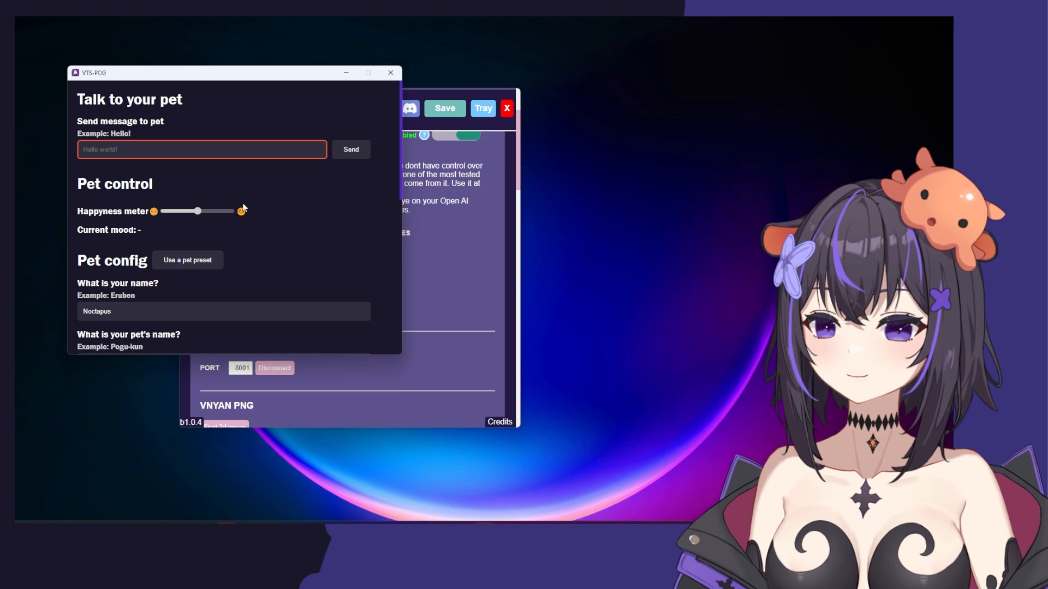
{"action": "scroll", "scroll_direction": "down", "scroll_amount": 3}
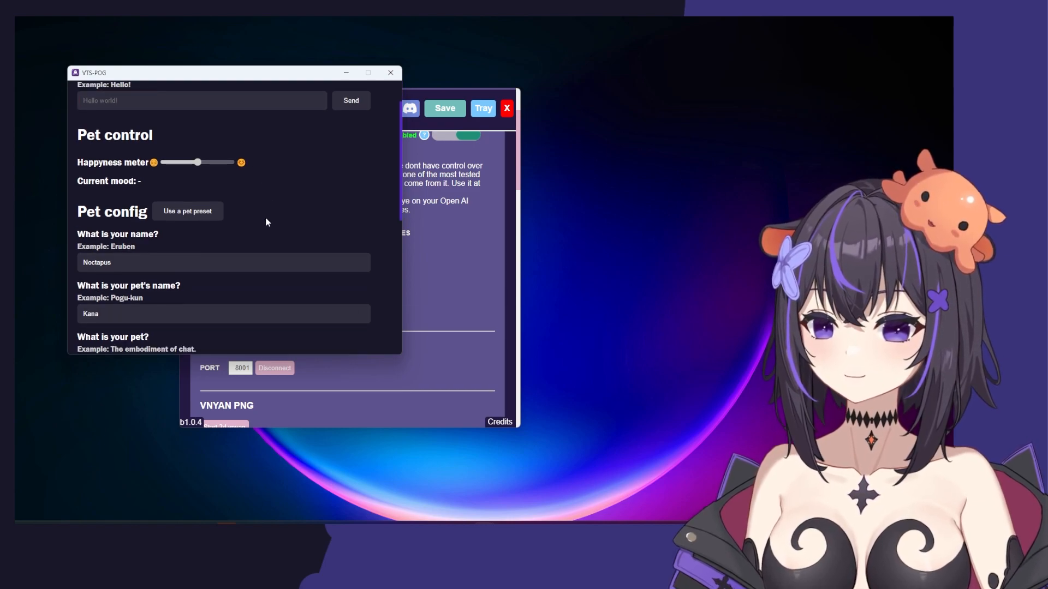
{"action": "scroll", "scroll_direction": "up", "scroll_amount": 3}
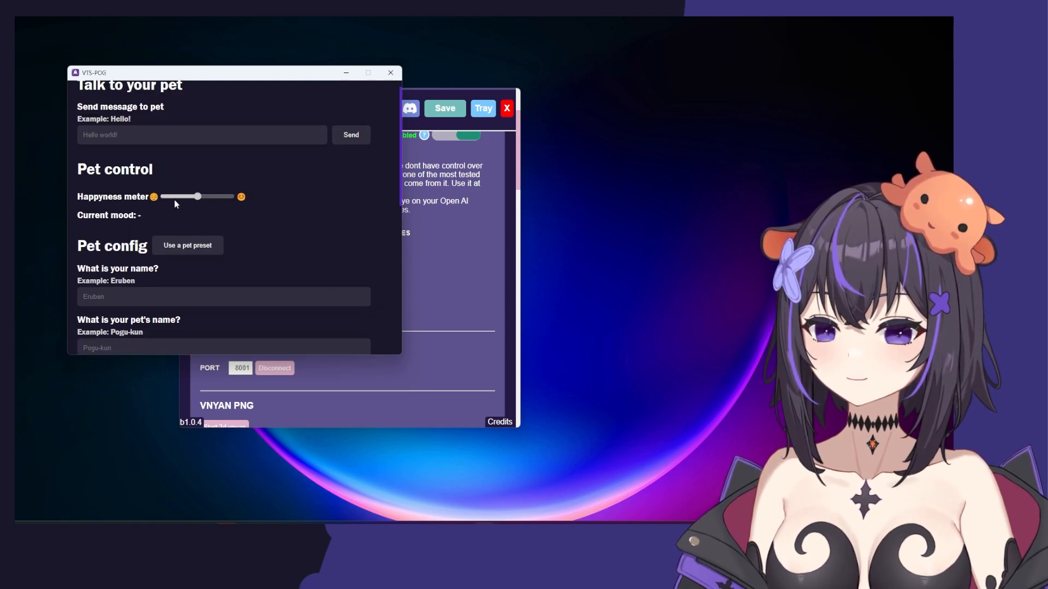
{"action": "scroll", "scroll_direction": "down", "scroll_amount": 3}
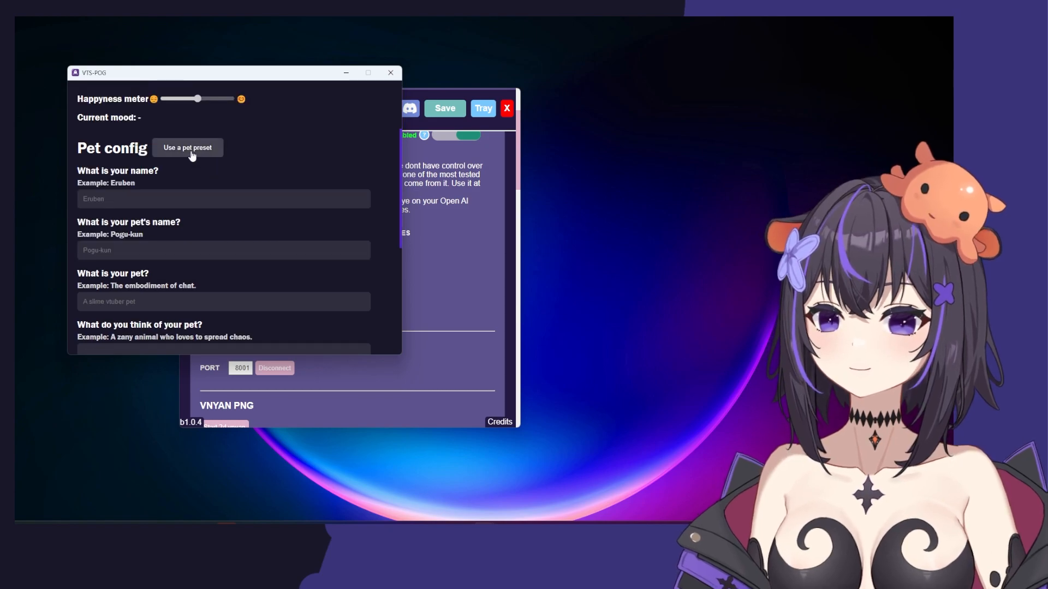
{"action": "left_click", "coordinate": [187, 148]}
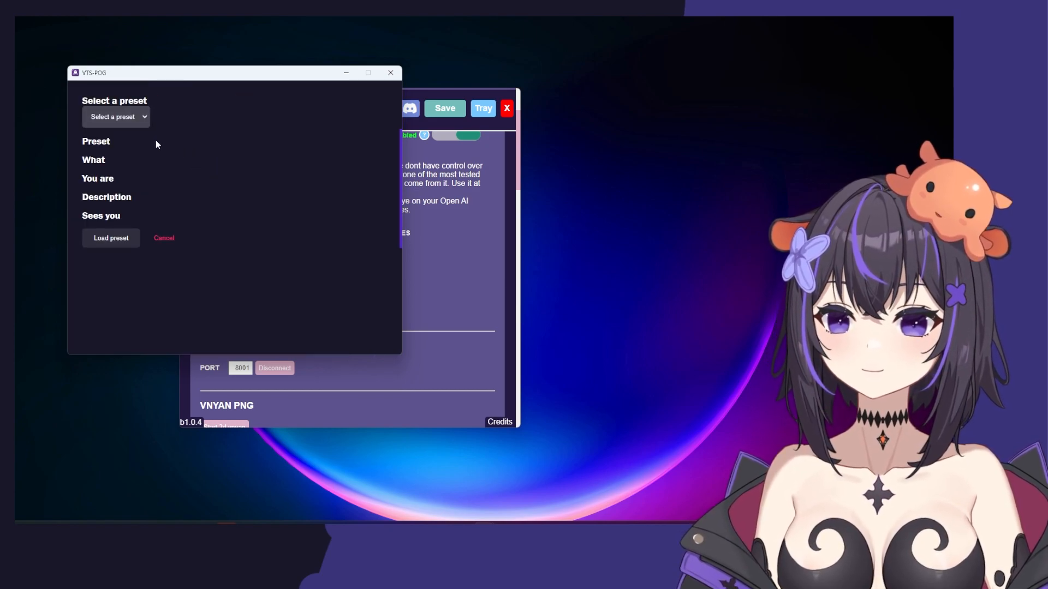
{"action": "left_click", "coordinate": [115, 117]}
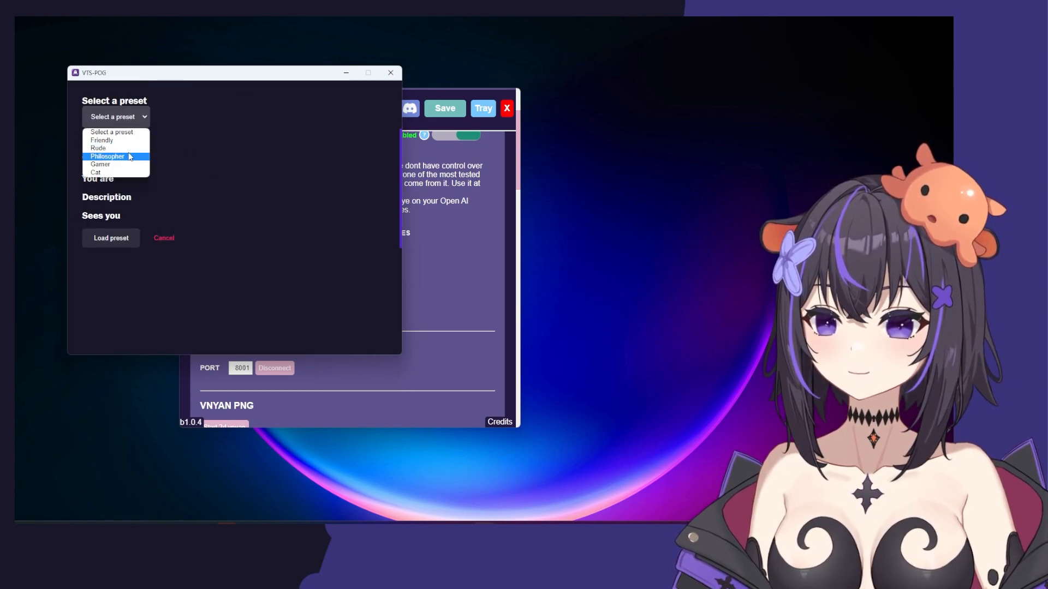
{"action": "mouse_move", "coordinate": [117, 172]}
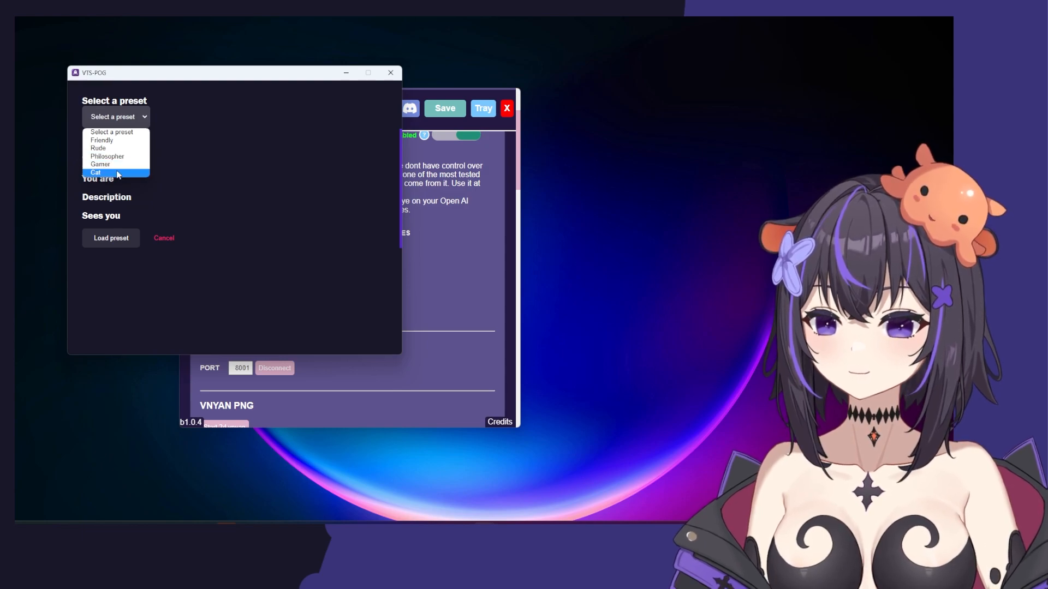
{"action": "mouse_move", "coordinate": [103, 141]}
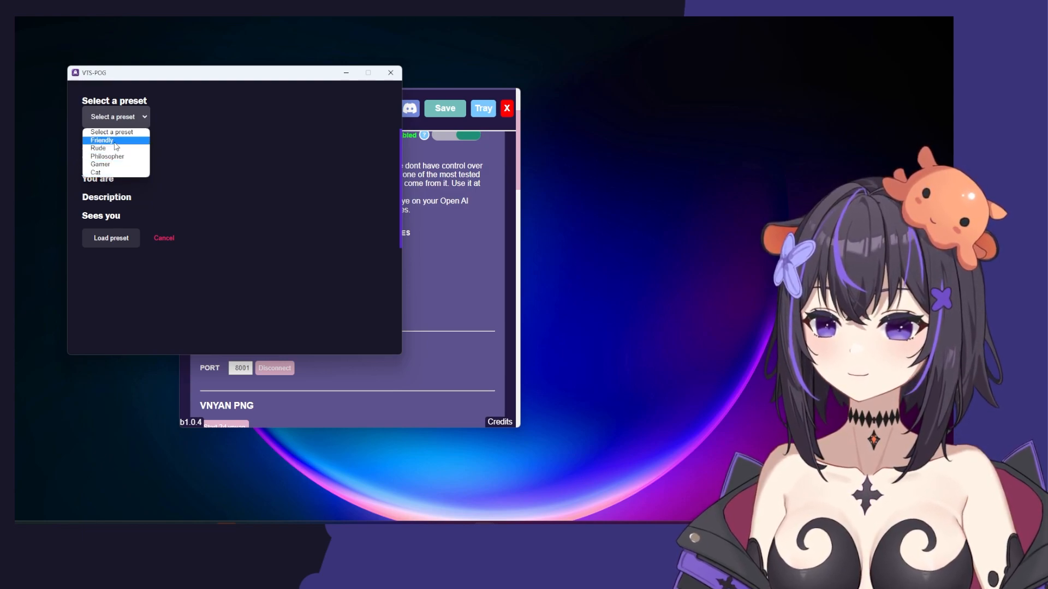
{"action": "left_click", "coordinate": [101, 139]}
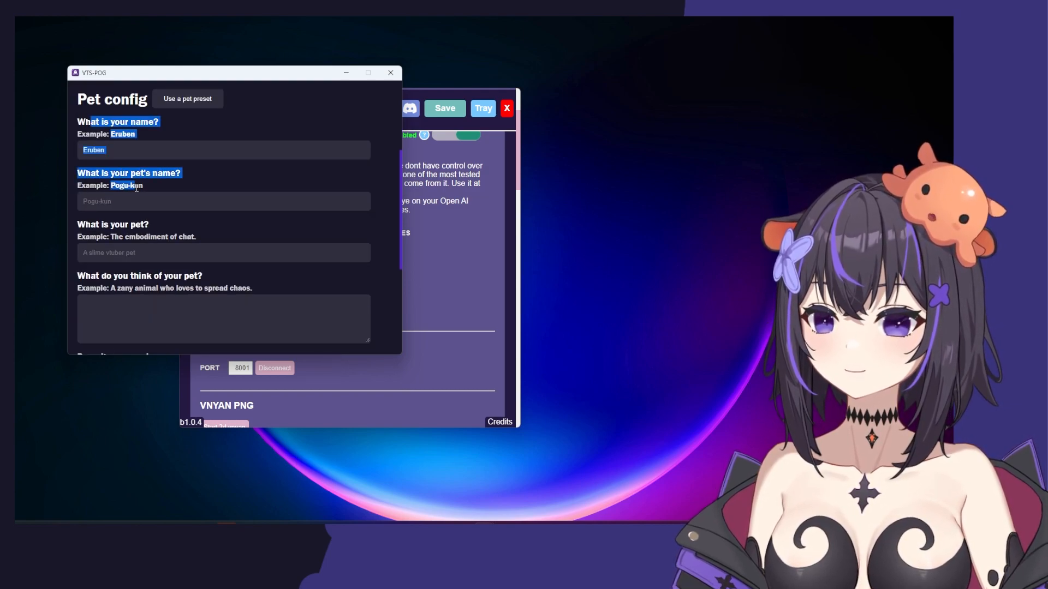
- Fill in your name, the pet's name Kana, and describe her as an anime girl with octopus features
{"action": "scroll", "scroll_direction": "down", "scroll_amount": 3}
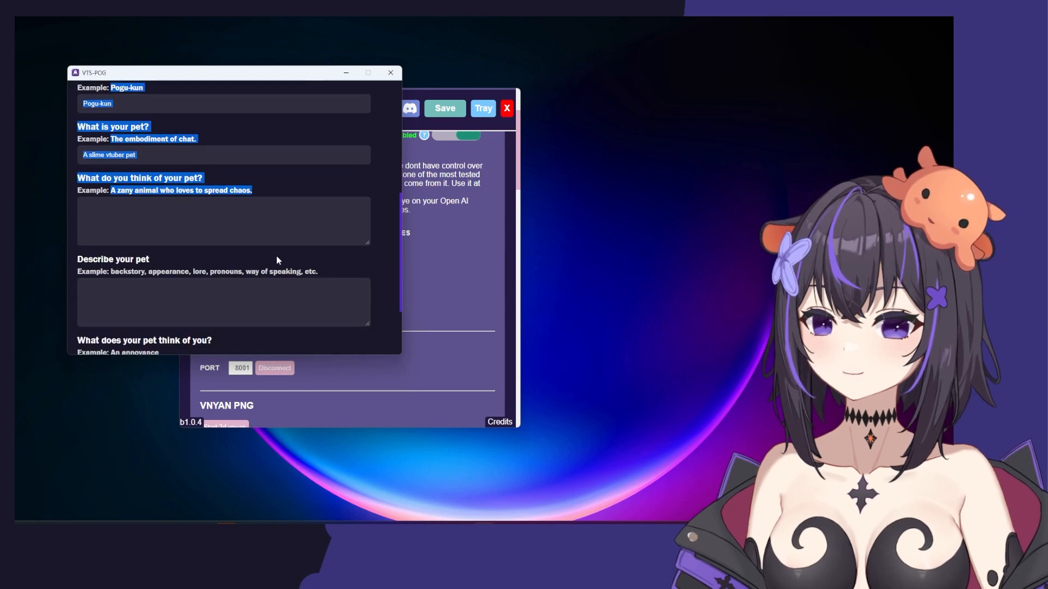
{"action": "scroll", "scroll_direction": "up", "scroll_amount": 3}
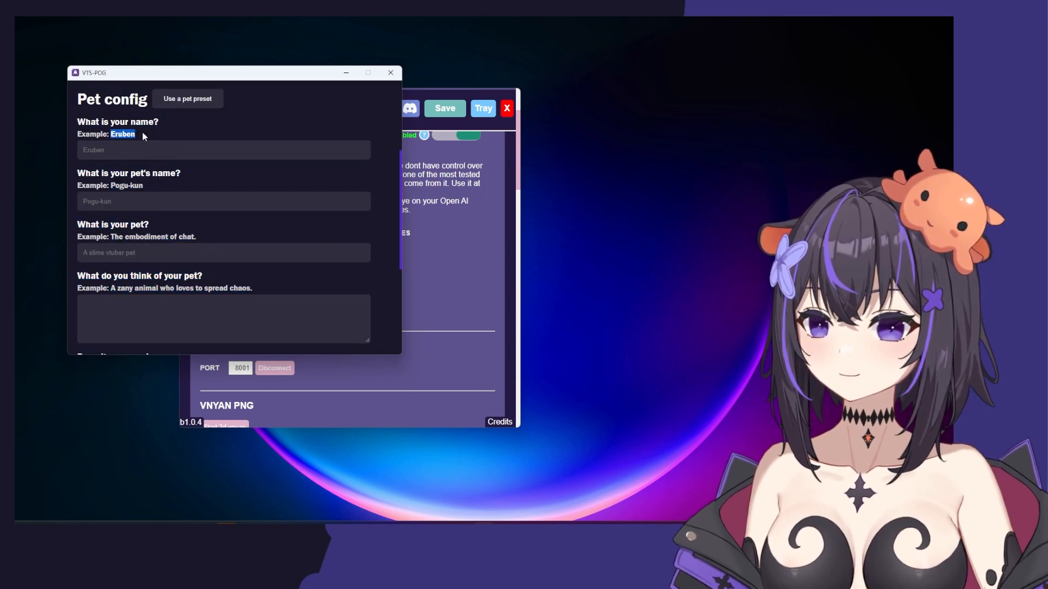
{"action": "left_click", "coordinate": [223, 150]}
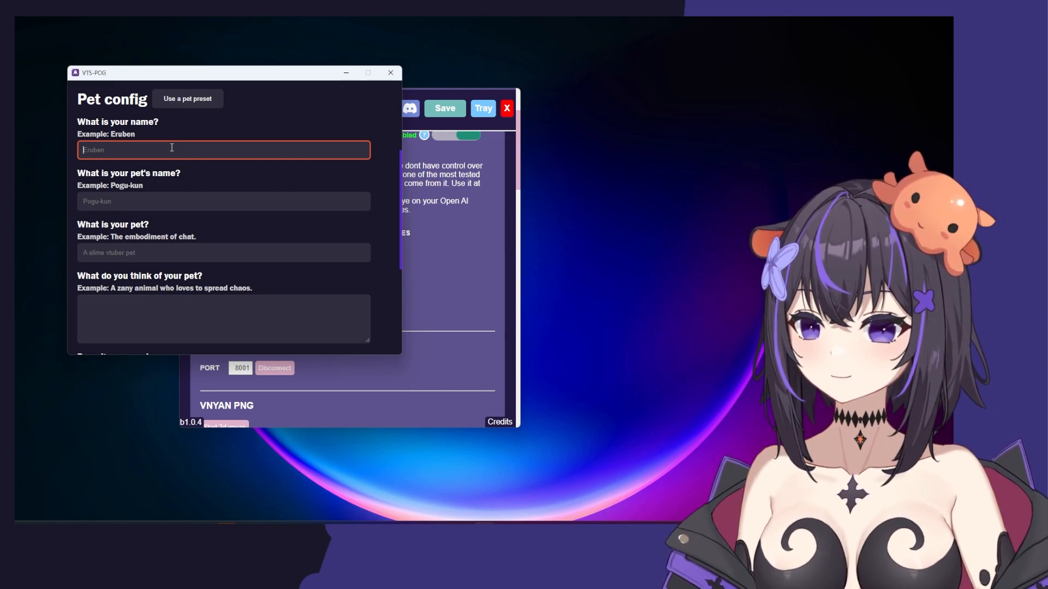
{"action": "type", "text": "Noctapus"}
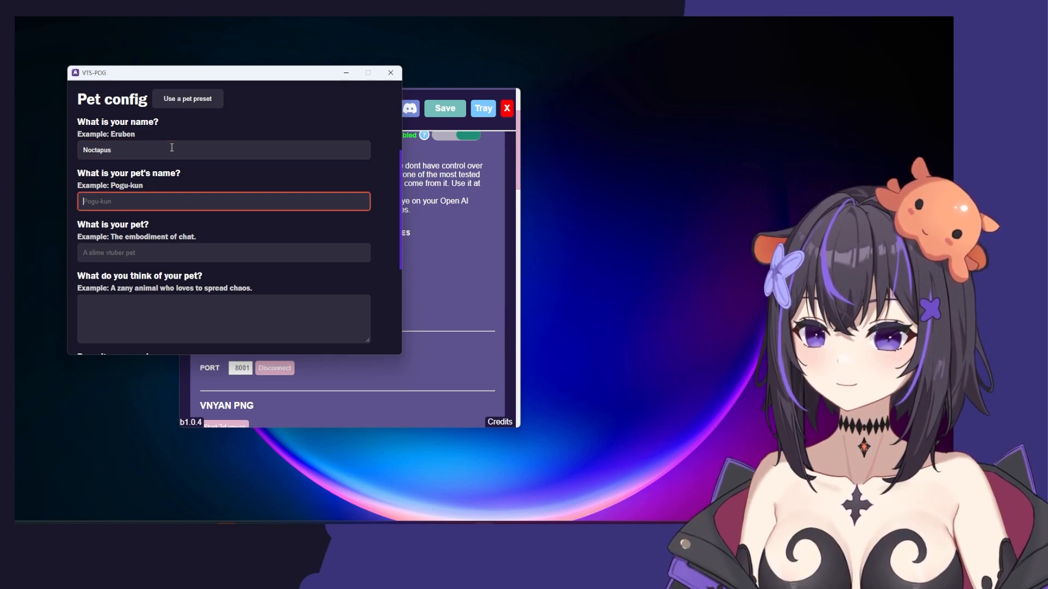
{"action": "type", "text": "Kana"}
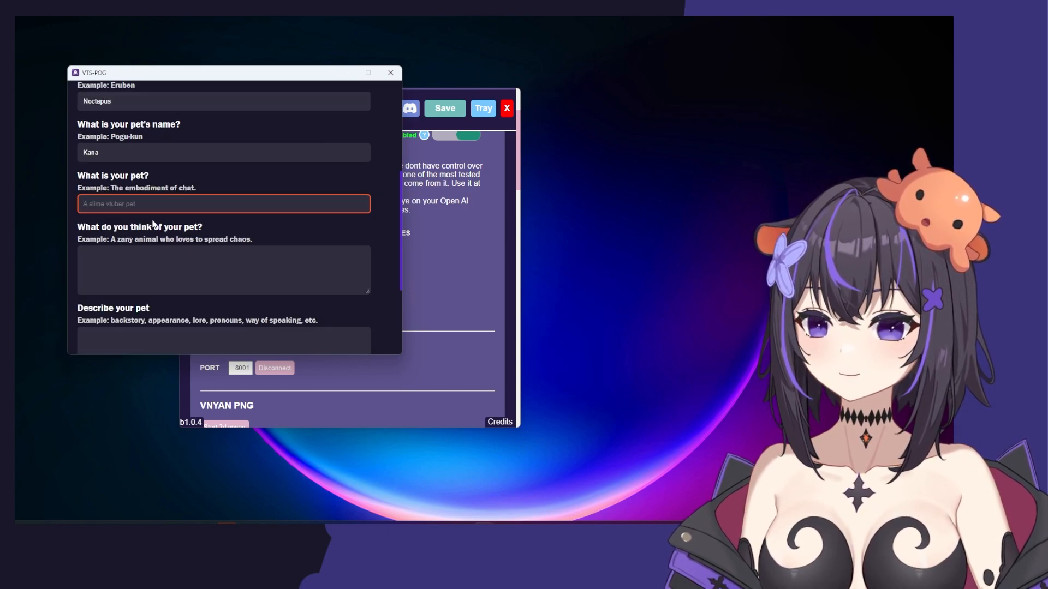
{"action": "type", "text": "Anime girl"}
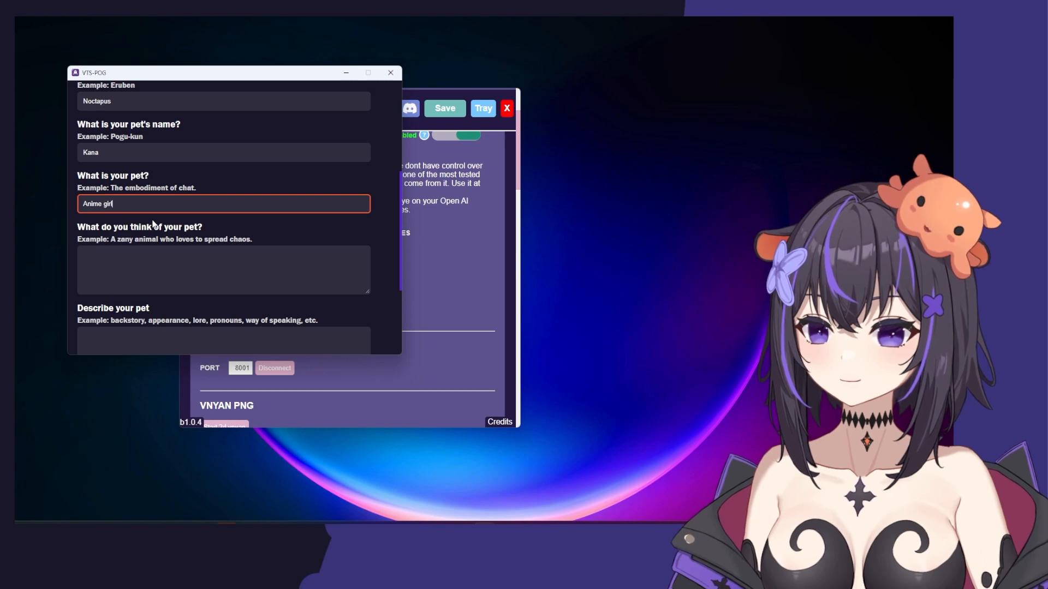
{"action": "type", "text": "with octopus features"}
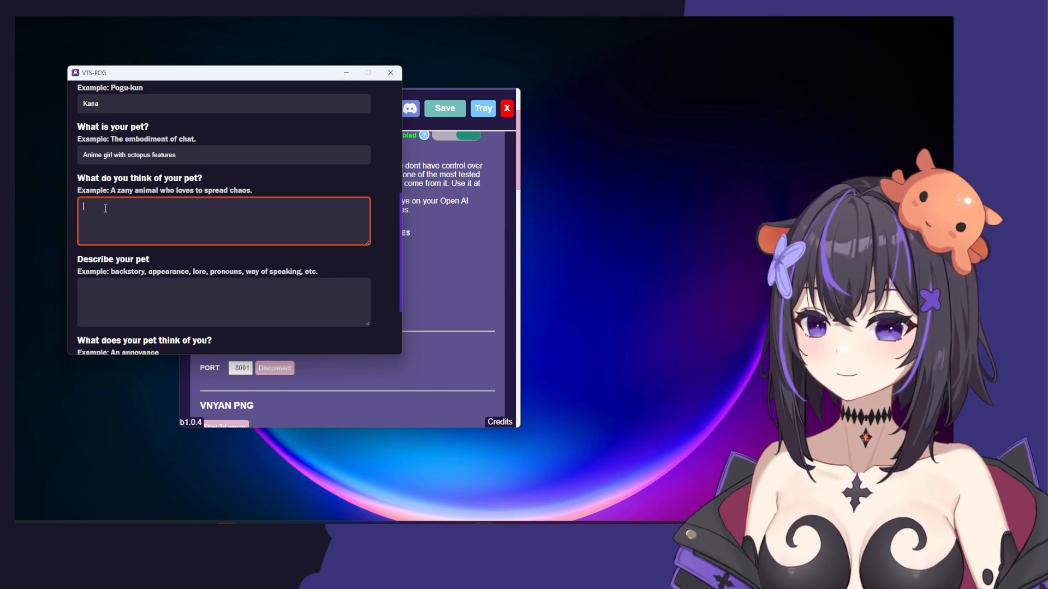
- Enter your opinion of Kana: a sassy but intelligent anime girl who loves to banter with chat
{"action": "type", "text": "A sassy"}
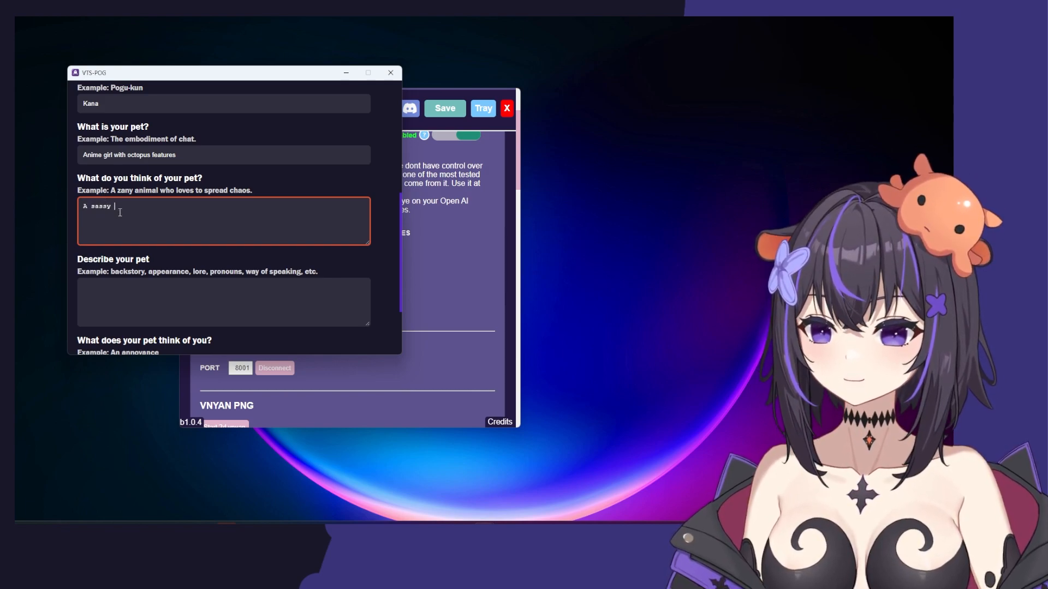
{"action": "type", "text": "but intelligent anime girl who love"}
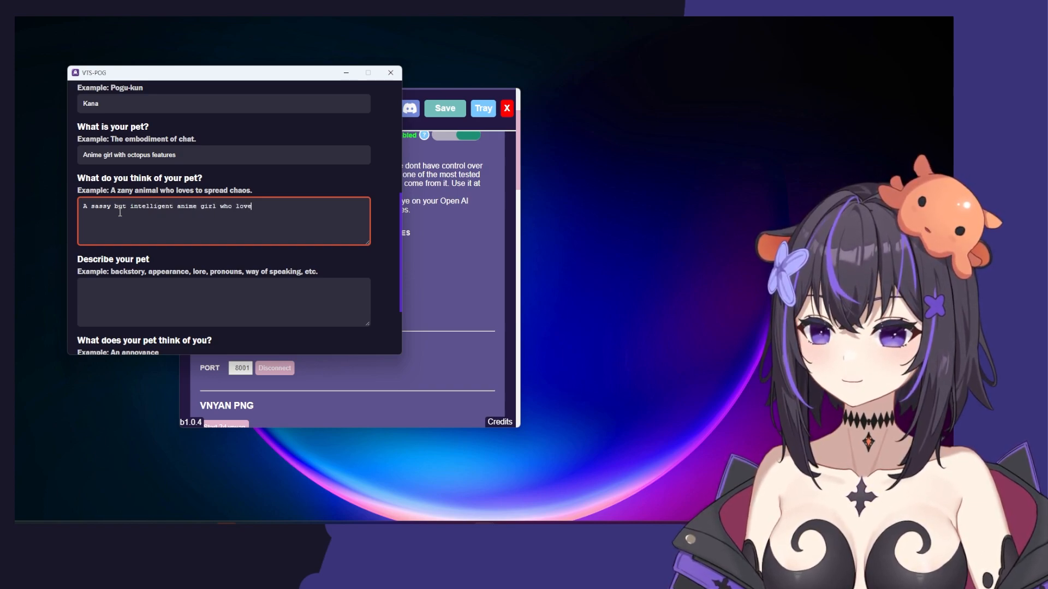
{"action": "type", "text": "s to banter with chat."}
{"action": "left_click", "coordinate": [224, 302]}
{"action": "type", "text": "Glo"}
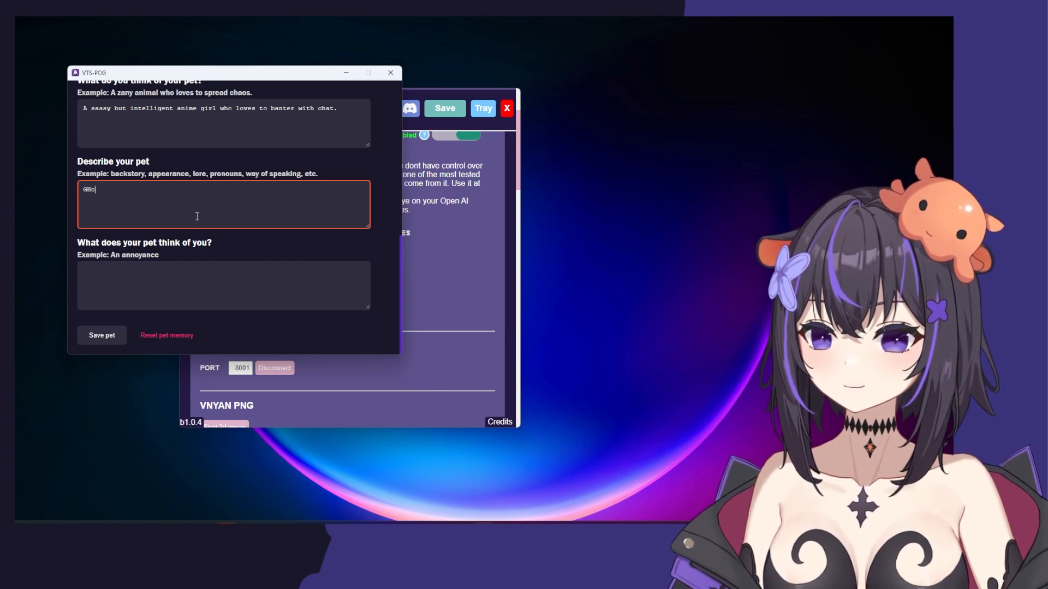
- Write Kana's backstory: bitten by an octopus, now an octopus girl sailing with her pet octopus on her head
{"action": "type", "text": "Got bit by z"}
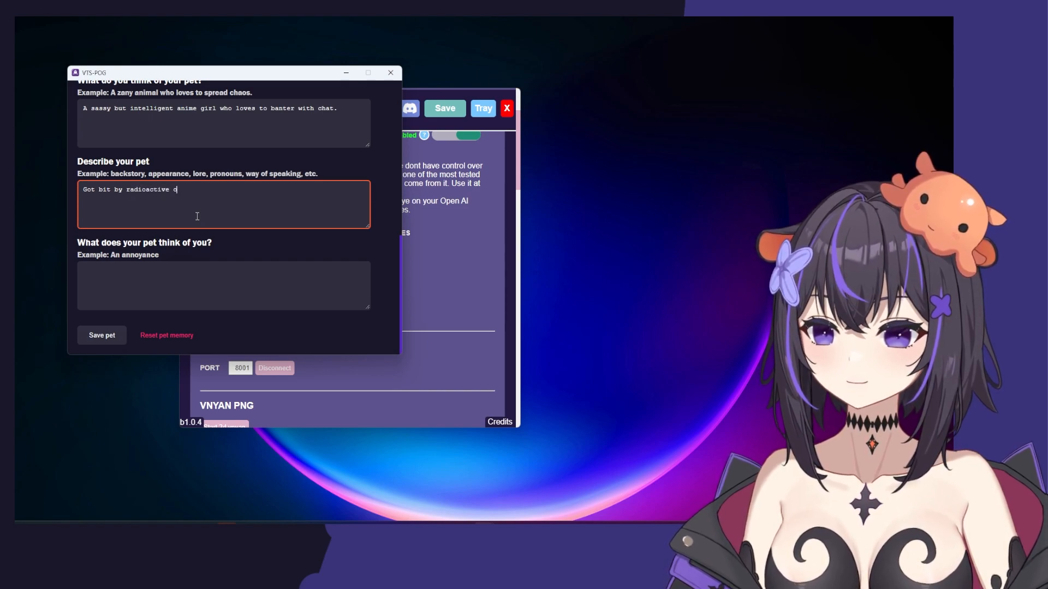
{"action": "type", "text": "ctopus and turned into an octo"}
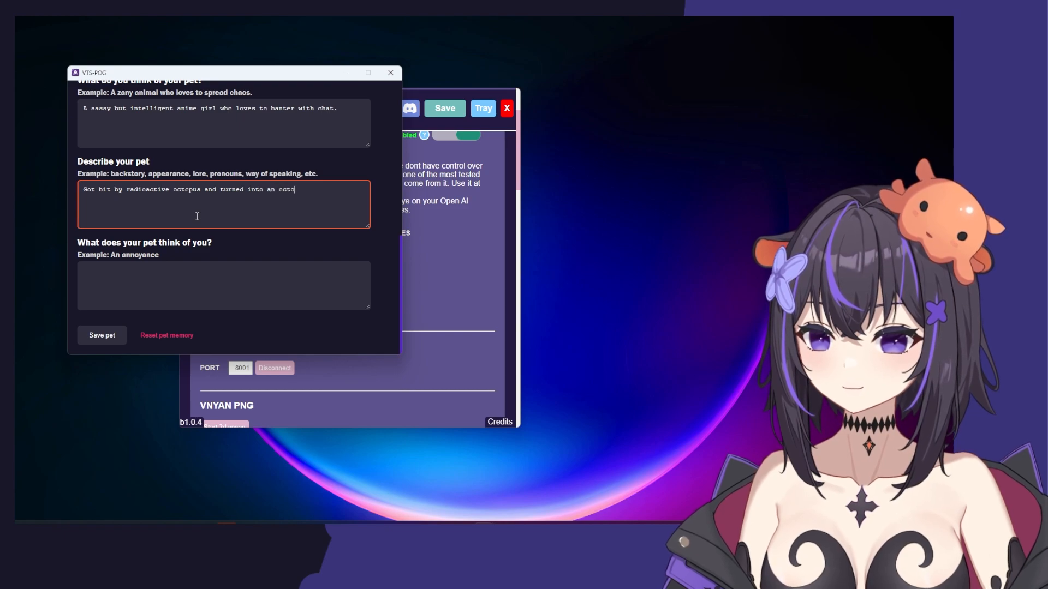
{"action": "type", "text": "pus girl. Now a"}
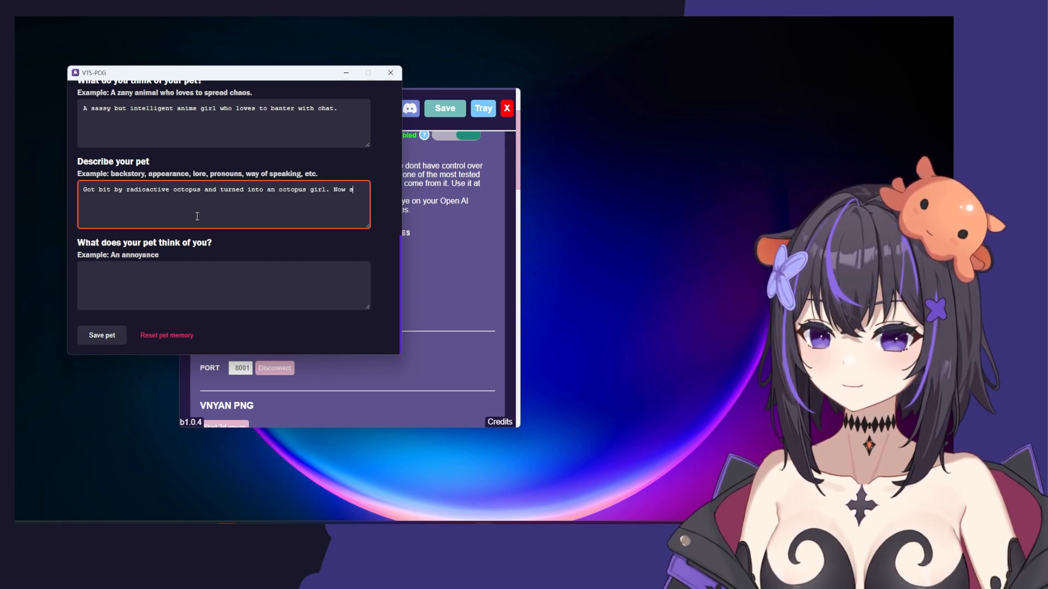
{"action": "type", "text": "she sails the seas wit"}
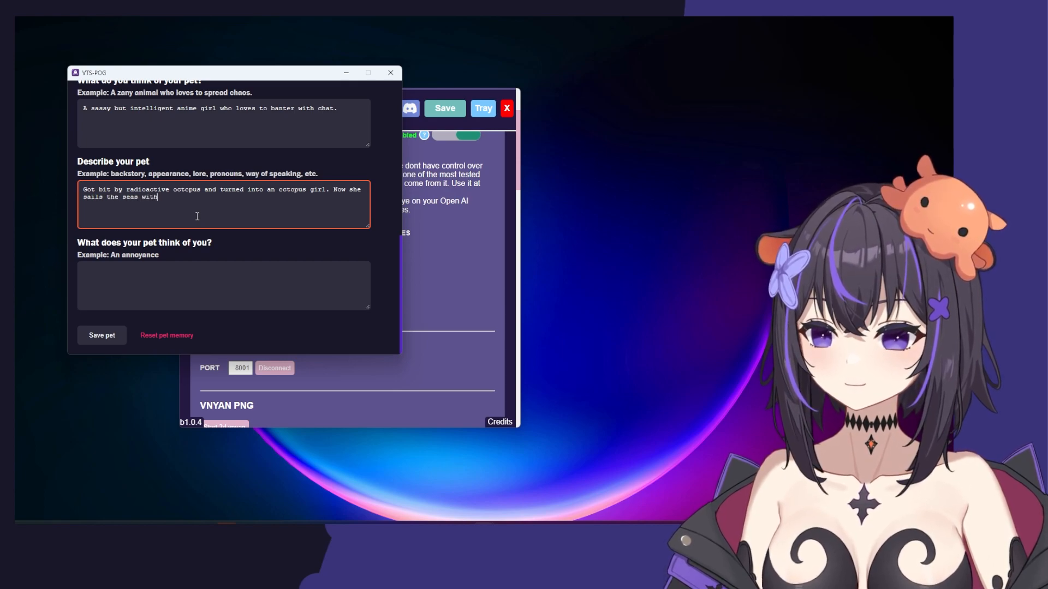
{"action": "type", "text": "her pet octopus"}
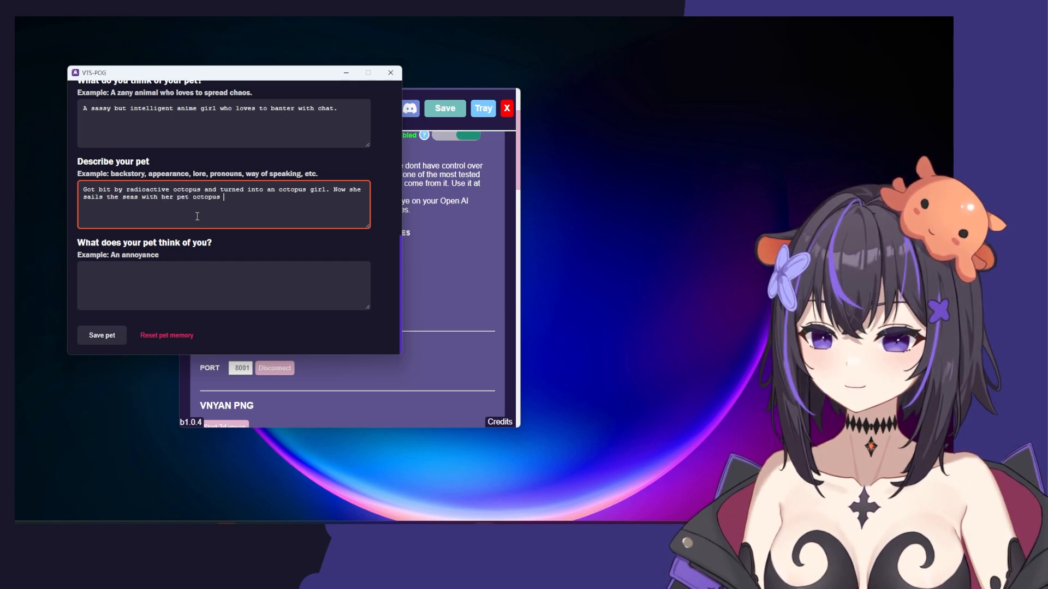
{"action": "type", "text": "on top of her head."}
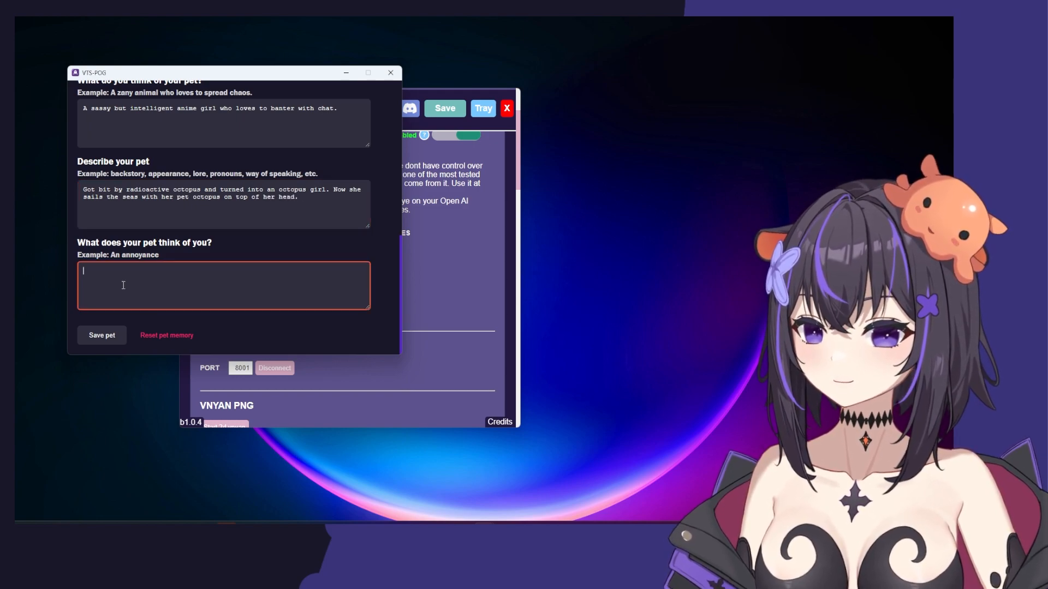
- Enter what Kana thinks of you: her pet octopus living on her head, possibly annoying
{"action": "type", "text": "She"}
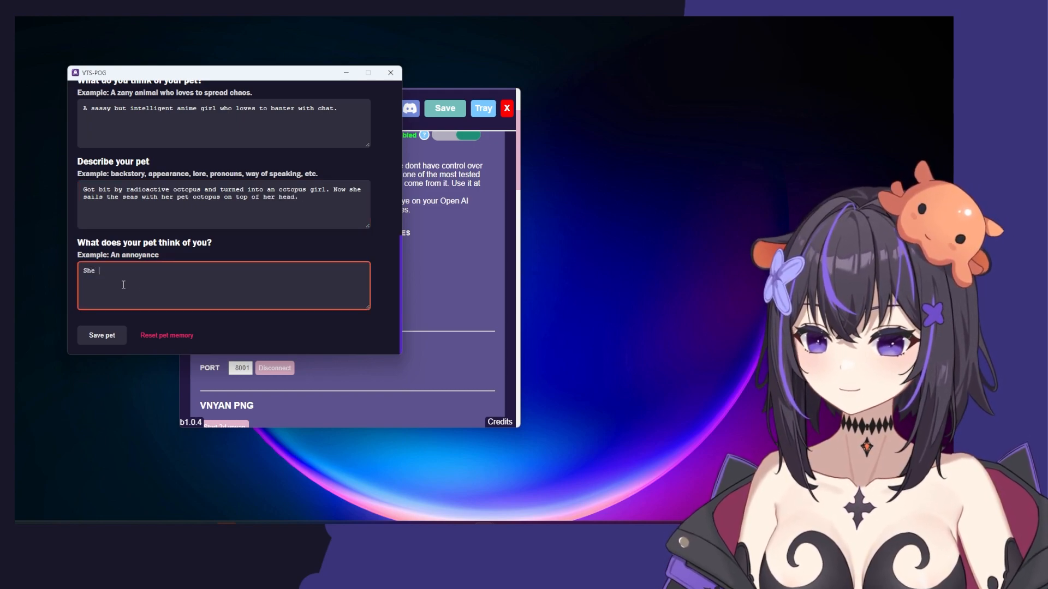
{"action": "type", "text": "thinks I am her pe"}
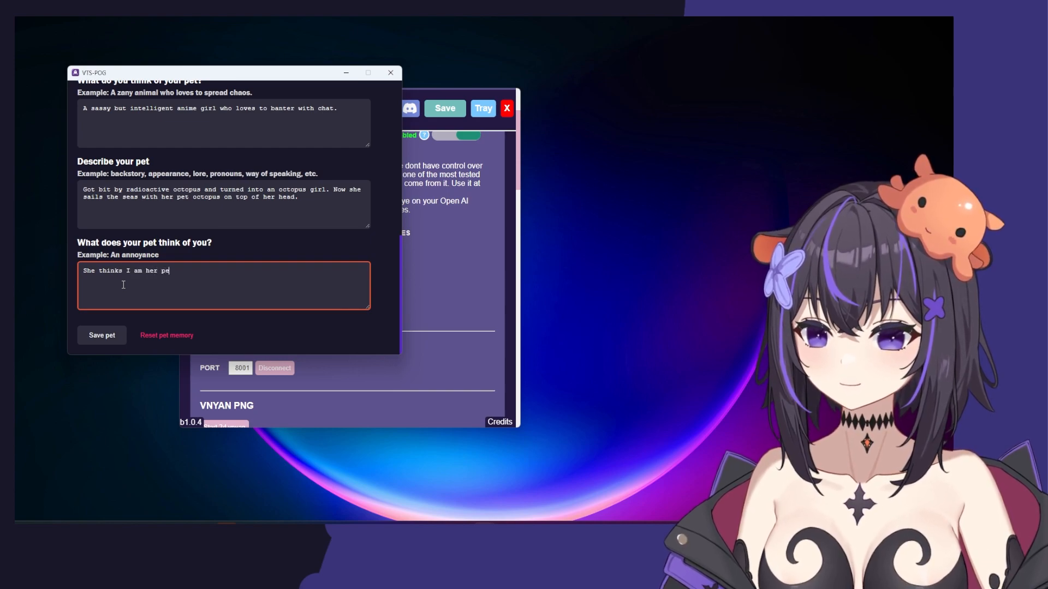
{"action": "type", "text": "octopus that"}
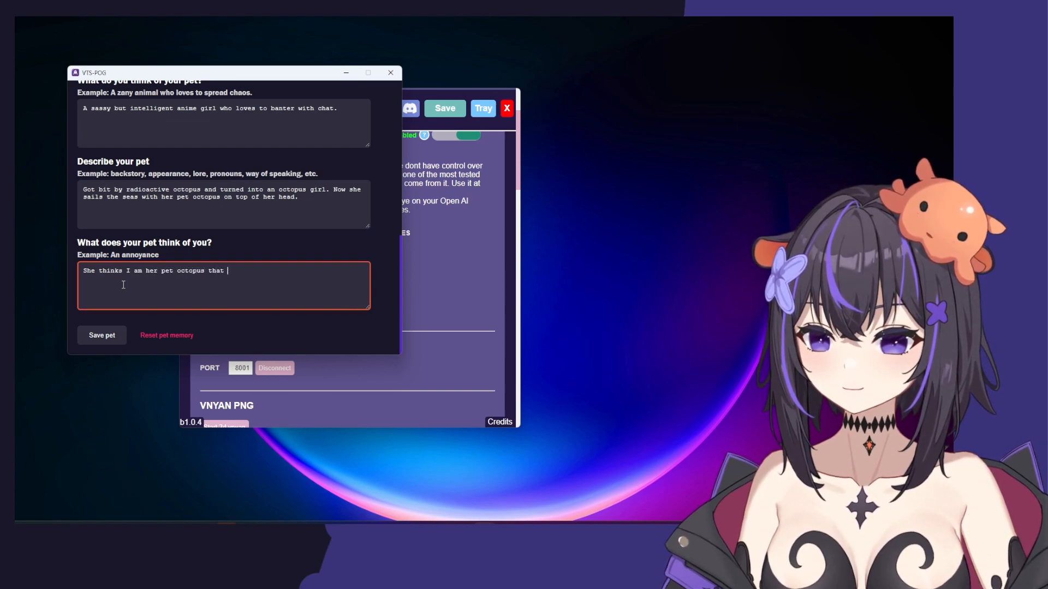
{"action": "type", "text": "lives on her head. She also might"}
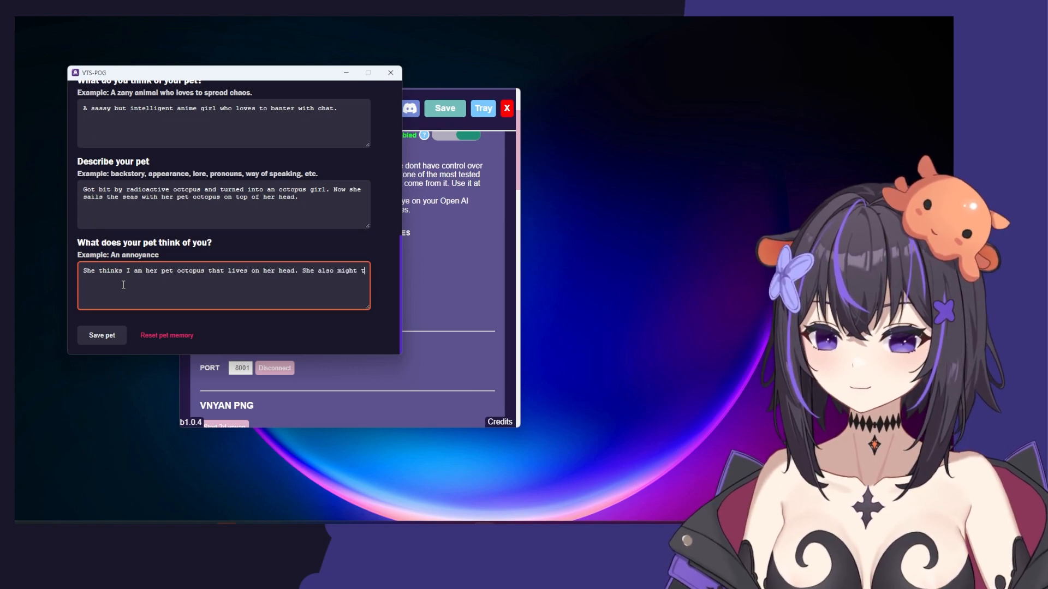
{"action": "type", "text": "think im annoying."}
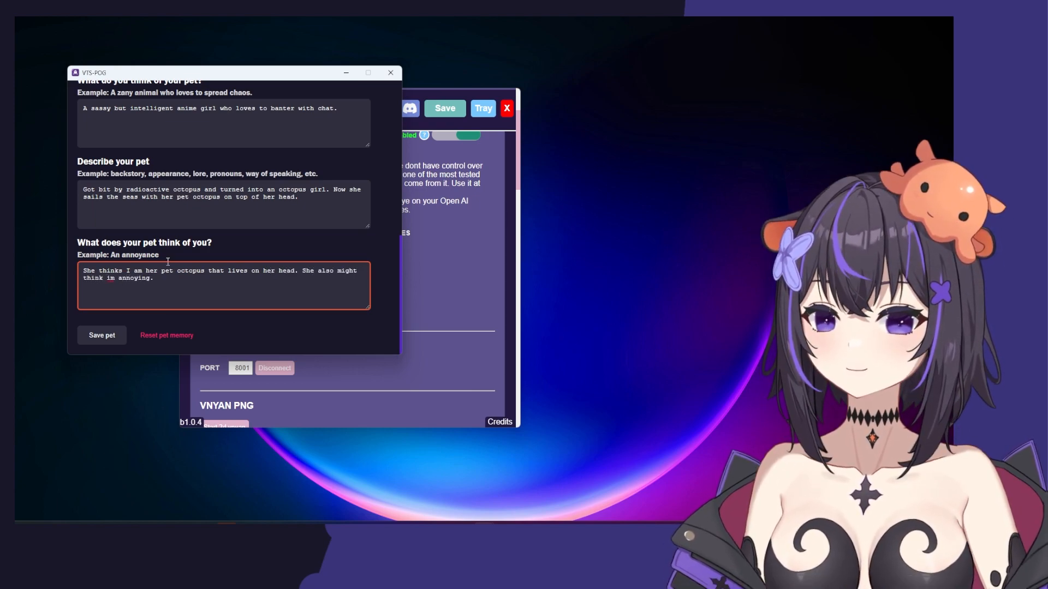
{"action": "scroll", "scroll_direction": "up", "scroll_amount": 3}
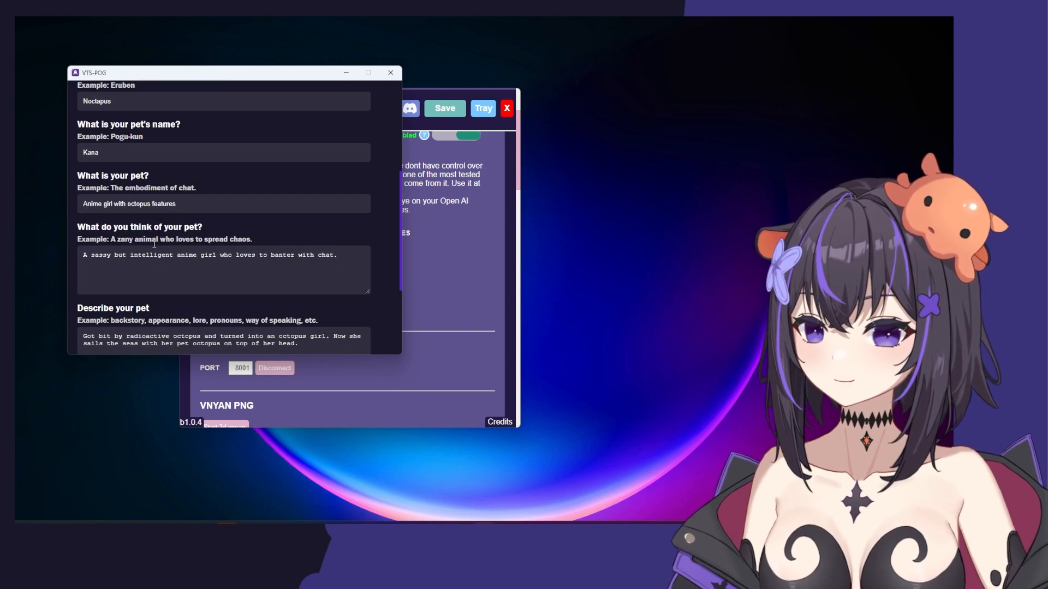
{"action": "scroll", "scroll_direction": "down", "scroll_amount": 3}
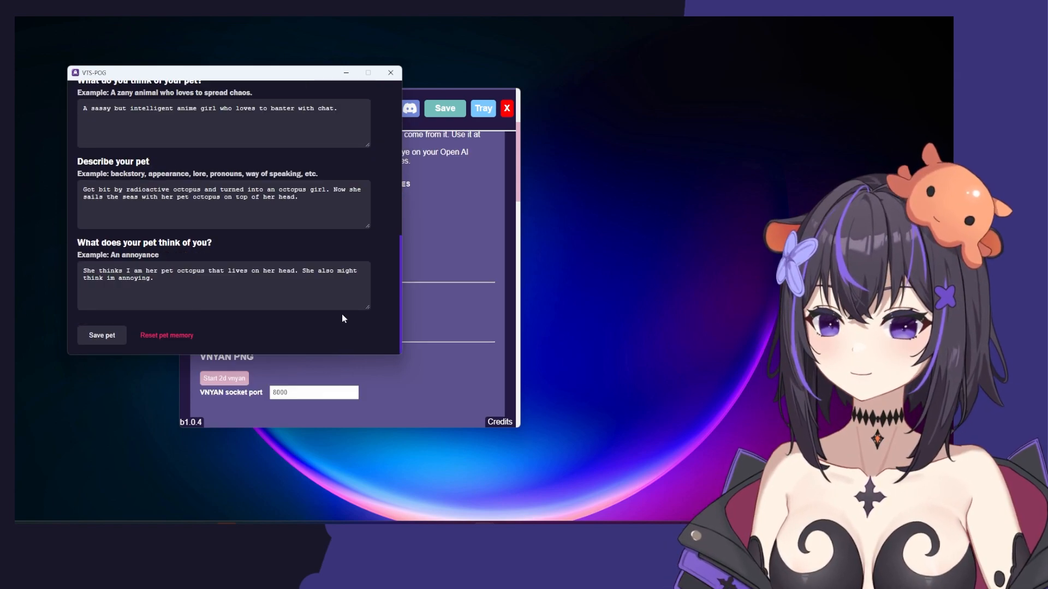
- Send Kana a 'Hello' greeting through the Talk to your pet box and watch her mood turn happy
{"action": "scroll", "scroll_direction": "up", "scroll_amount": 3}
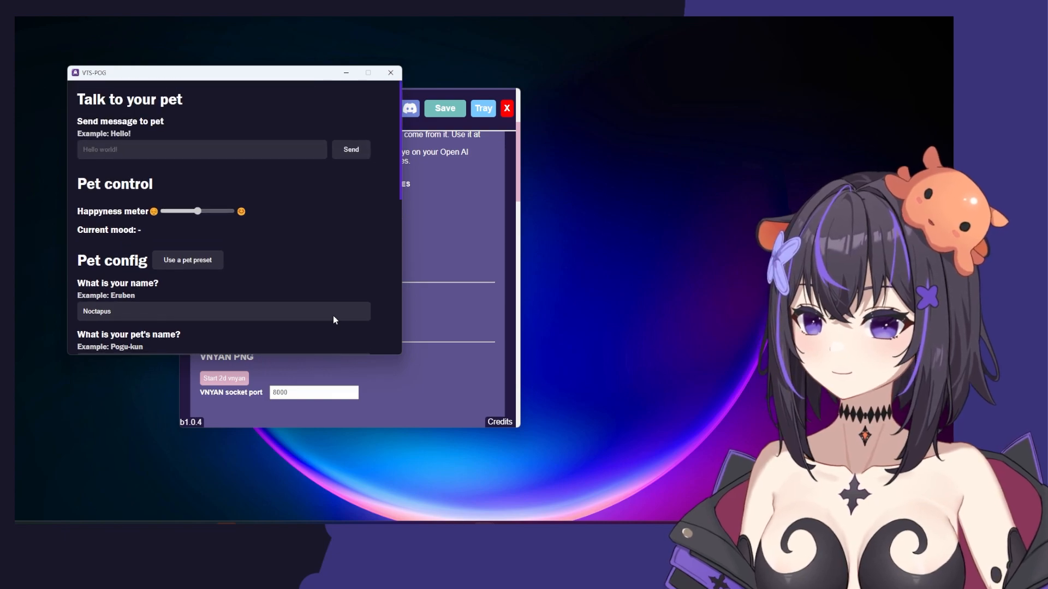
{"action": "left_click", "coordinate": [201, 150]}
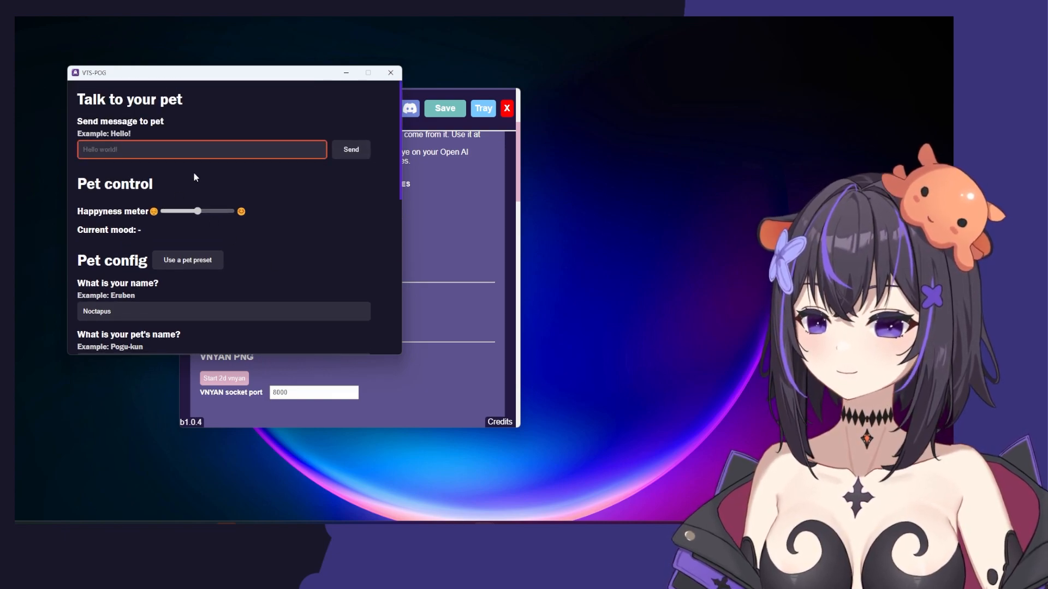
{"action": "type", "text": "Hello Kana, nice to me"}
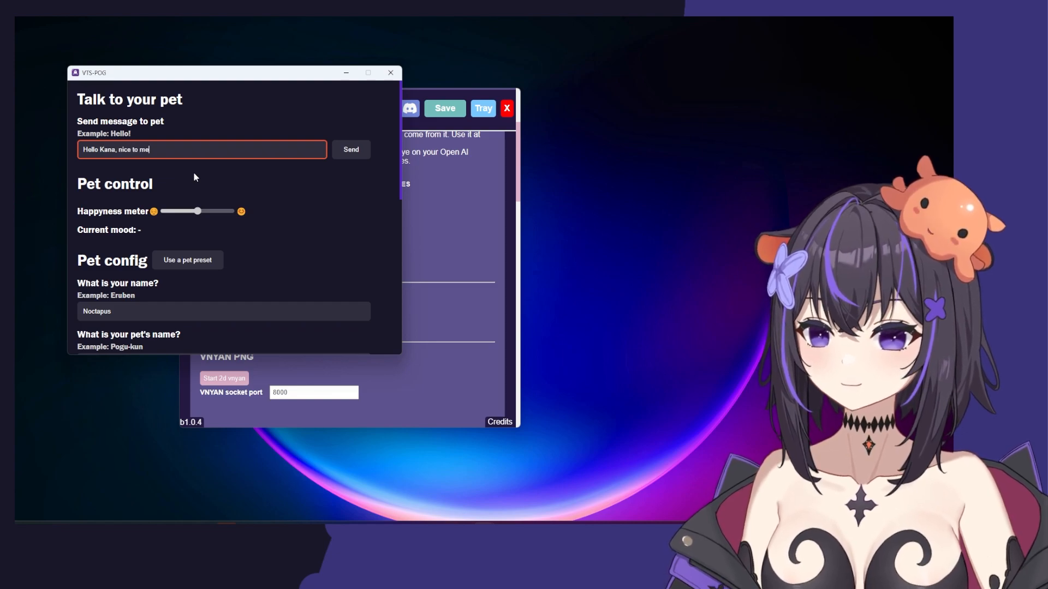
{"action": "left_click", "coordinate": [351, 150]}
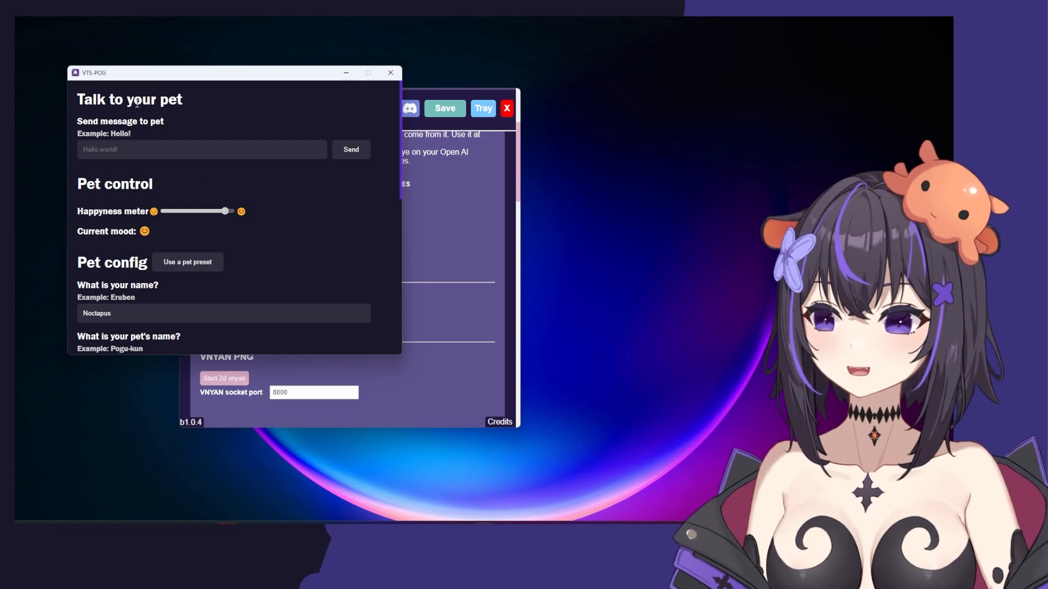
{"action": "mouse_move", "coordinate": [163, 85]}
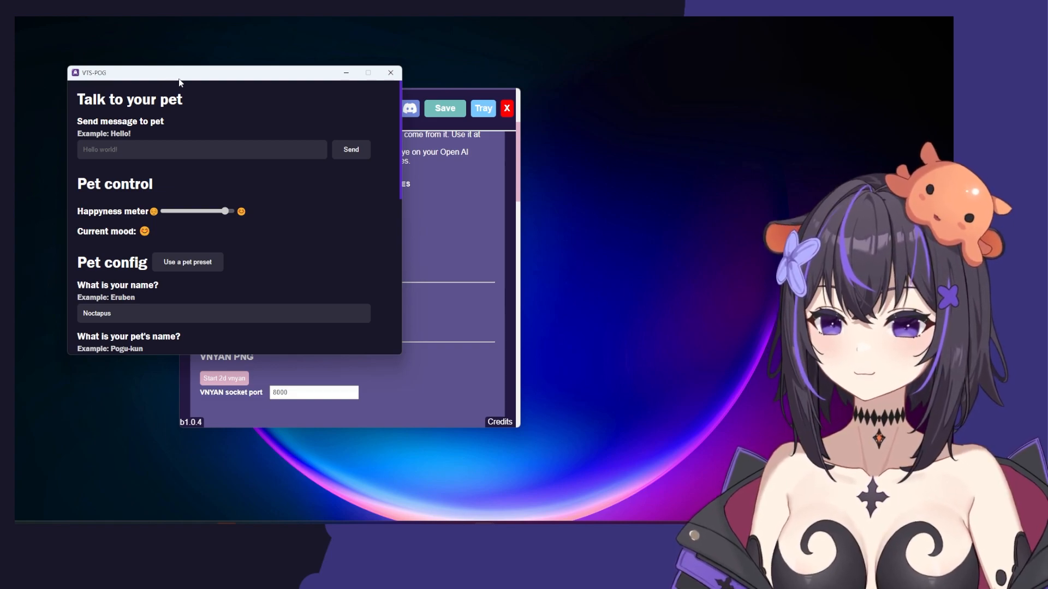
- Close the pet window and start replacing the default TTS voice name with 'Jo'
{"action": "left_click_drag", "start_coordinate": [178, 72], "coordinate": [196, 88]}
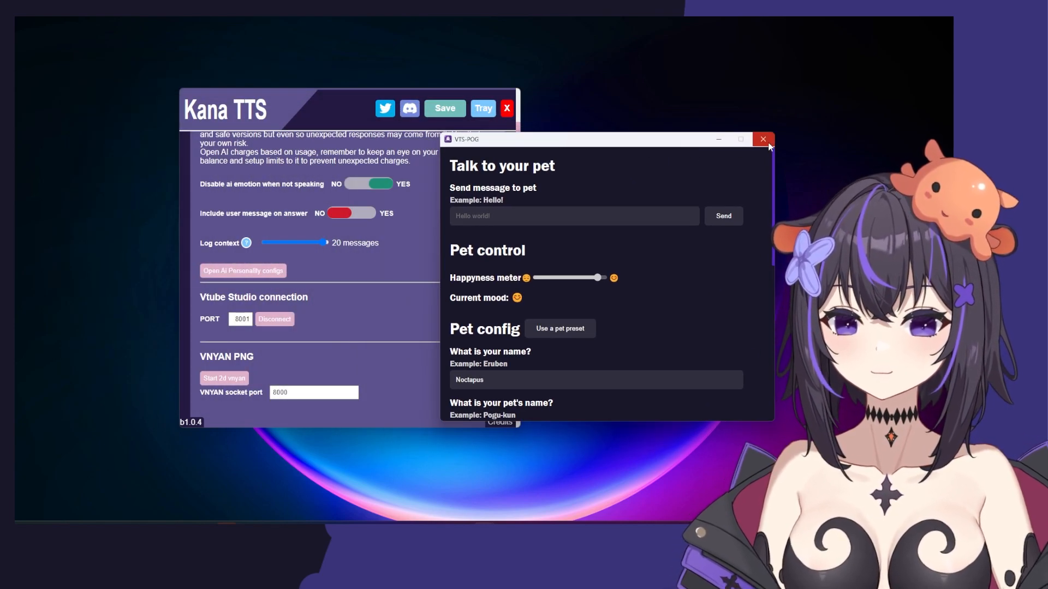
{"action": "left_click", "coordinate": [763, 138]}
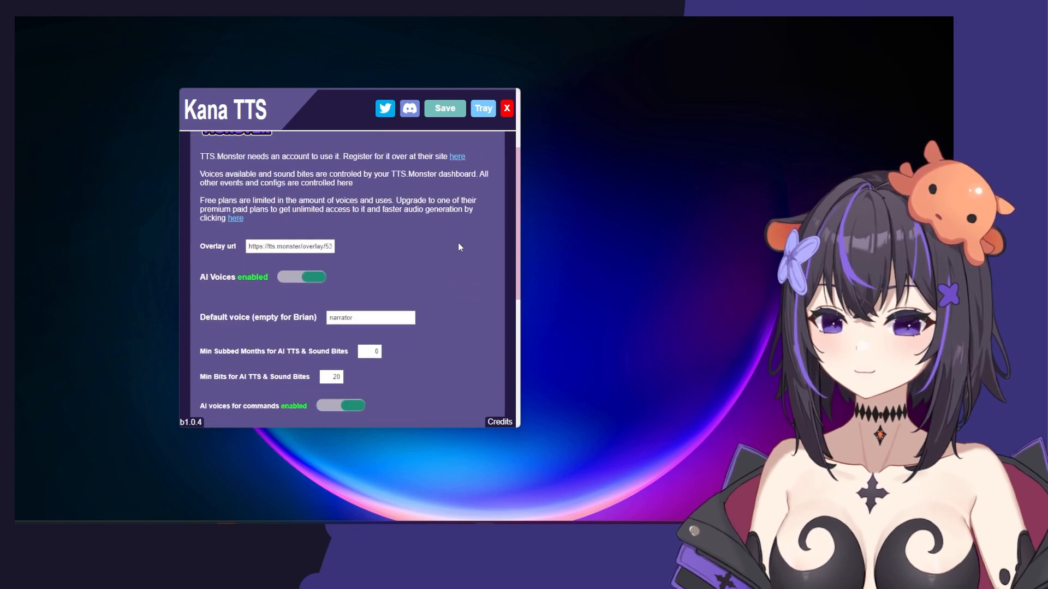
{"action": "scroll", "scroll_direction": "down", "scroll_amount": 3}
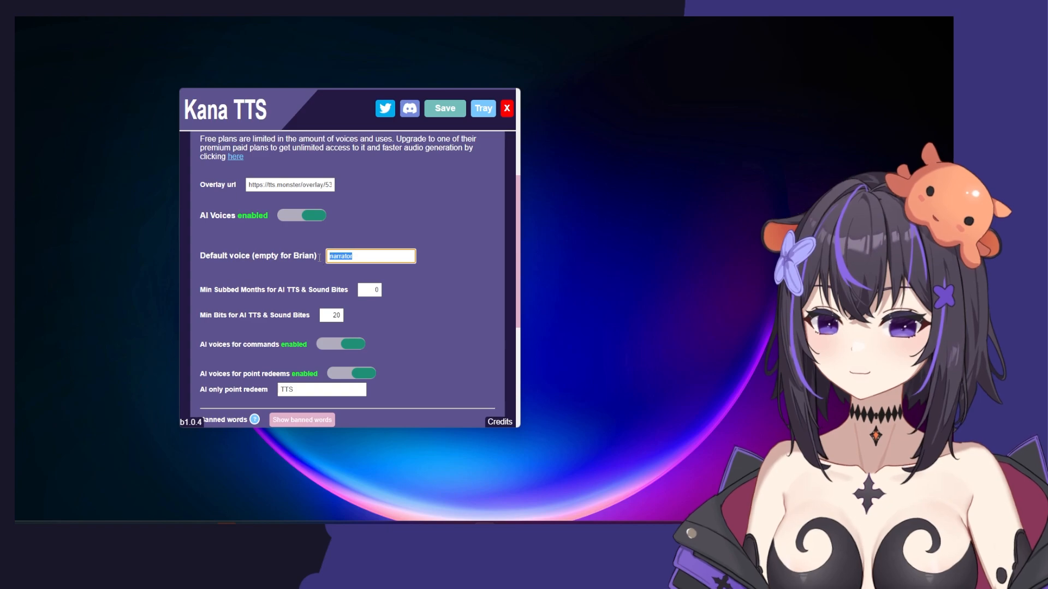
{"action": "type", "text": "Jo"}
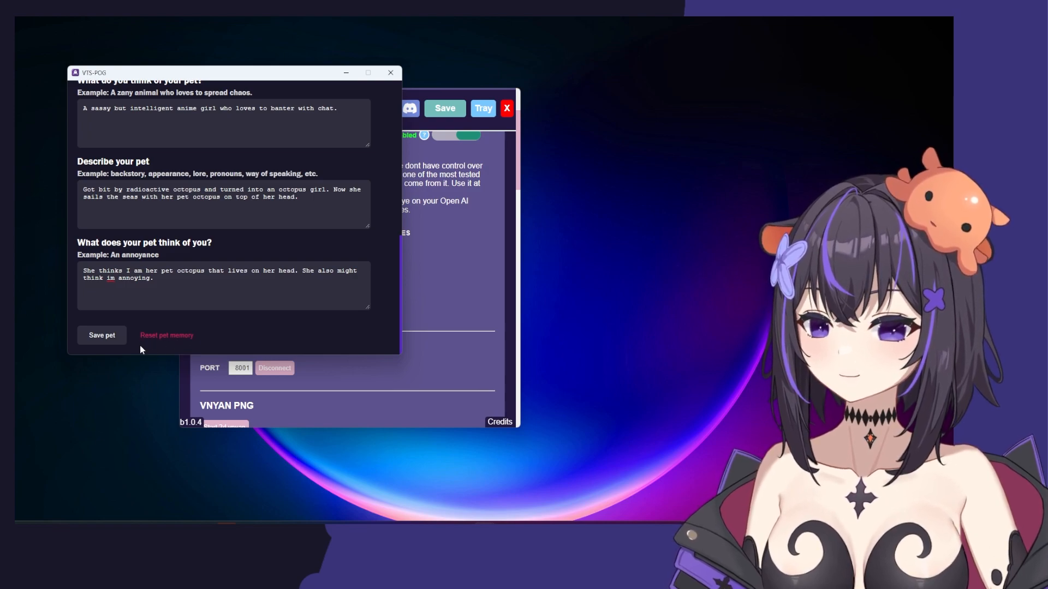
{"action": "mouse_move", "coordinate": [208, 347]}
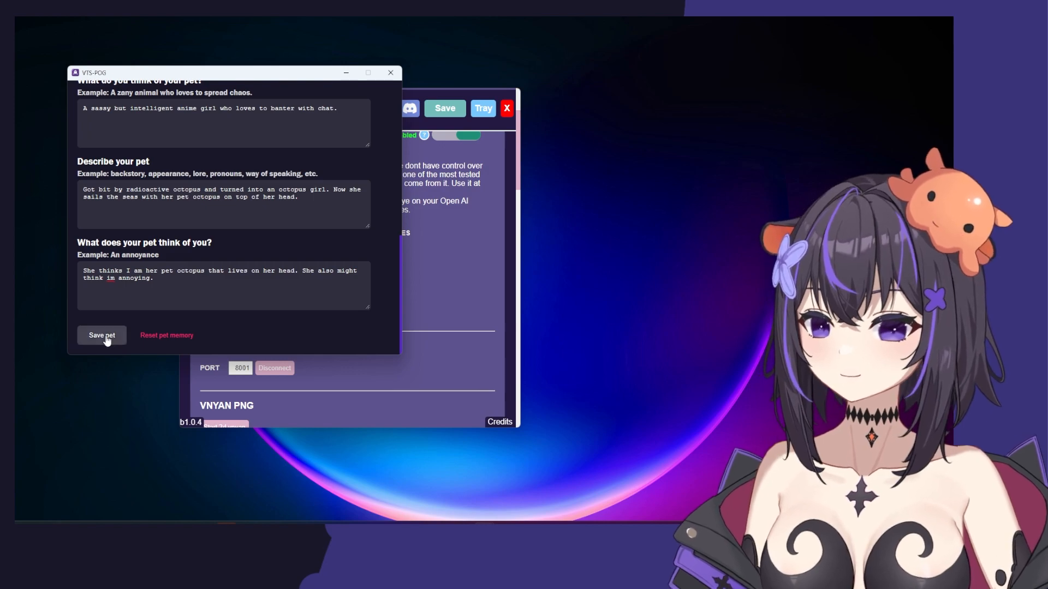
- Save Kana's pet profile from the bottom of the VTS-POG form
{"action": "scroll", "scroll_direction": "up", "scroll_amount": 3}
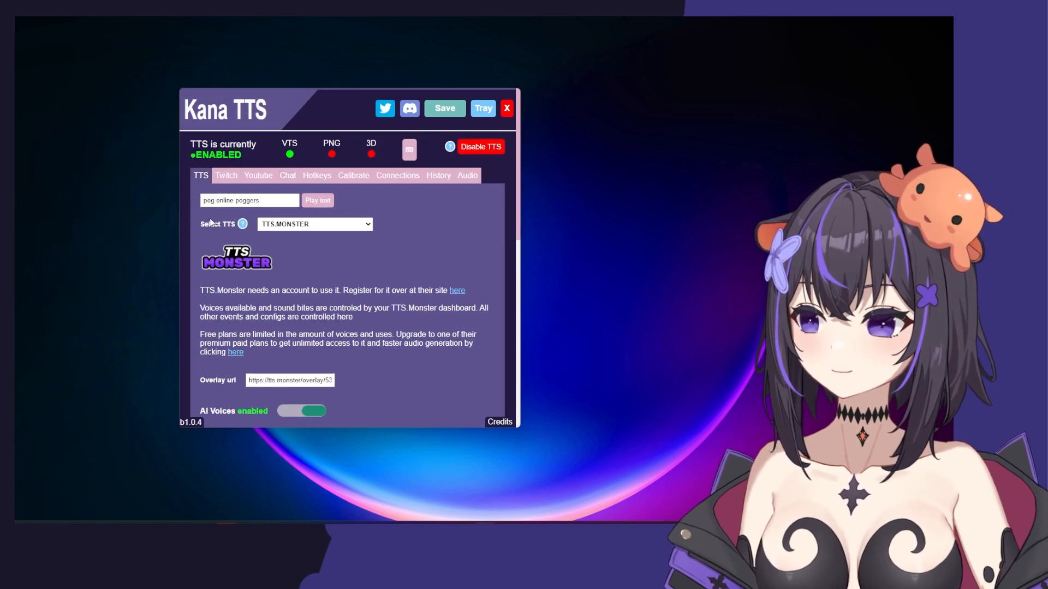
- In Chat settings, leave read-all-messages off after toggling it and set the autoread delay to 10
{"action": "left_click", "coordinate": [287, 175]}
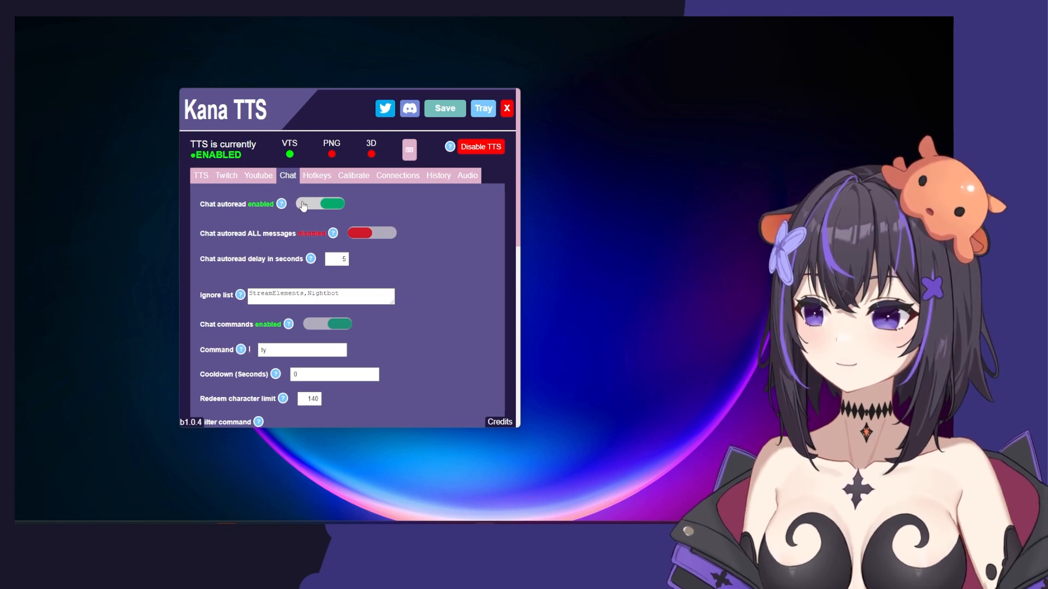
{"action": "mouse_move", "coordinate": [287, 224]}
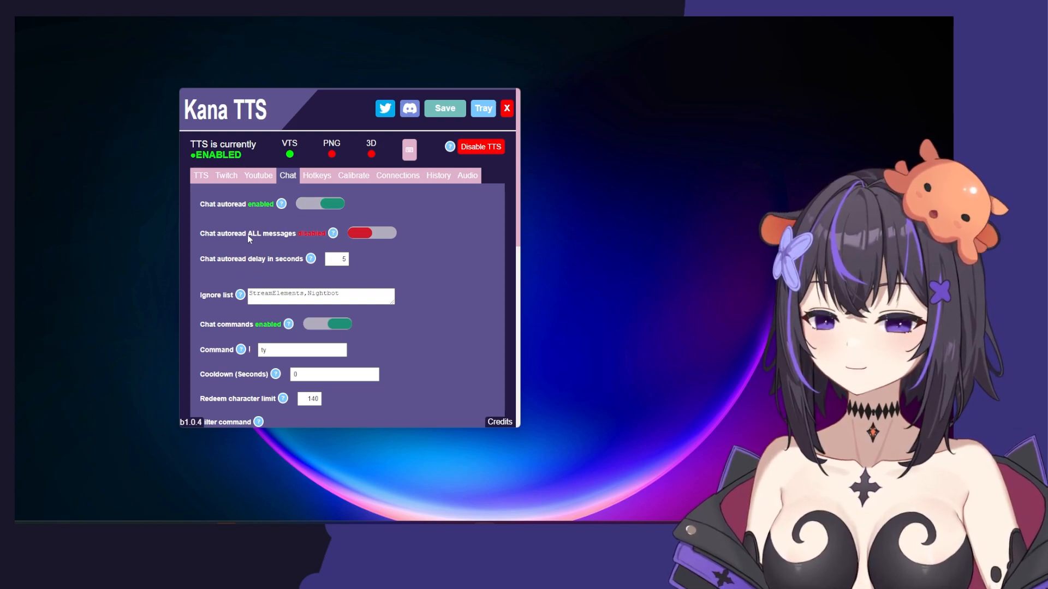
{"action": "mouse_move", "coordinate": [407, 204]}
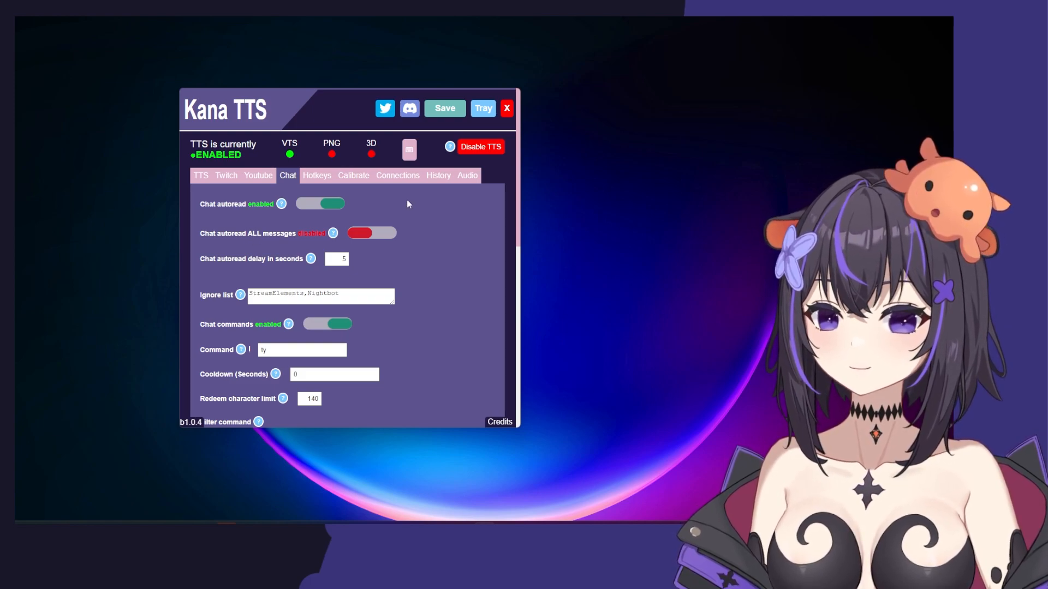
{"action": "left_click", "coordinate": [371, 234]}
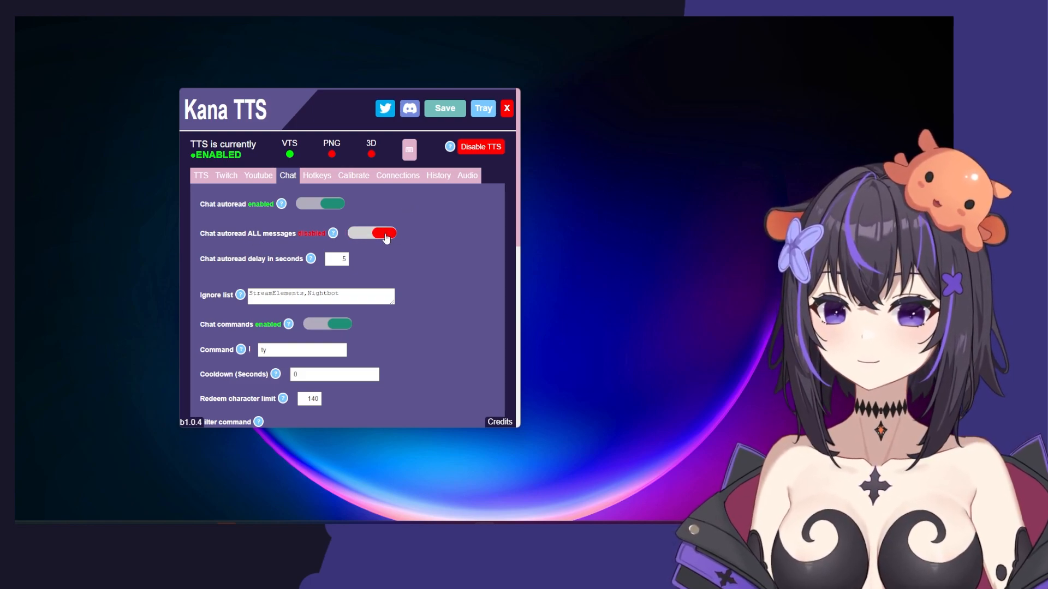
{"action": "left_click", "coordinate": [380, 233]}
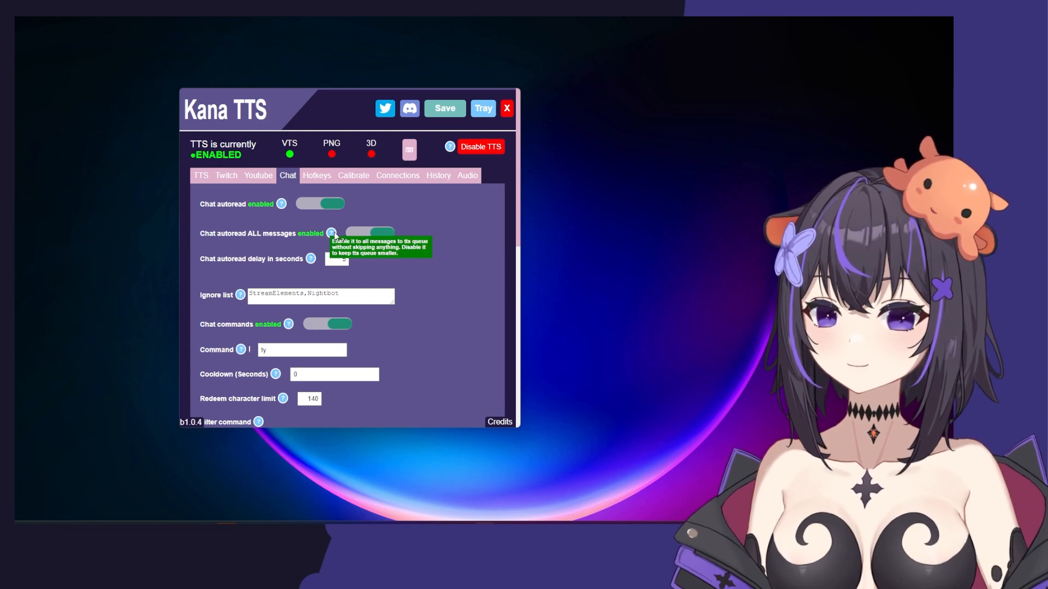
{"action": "mouse_move", "coordinate": [358, 246]}
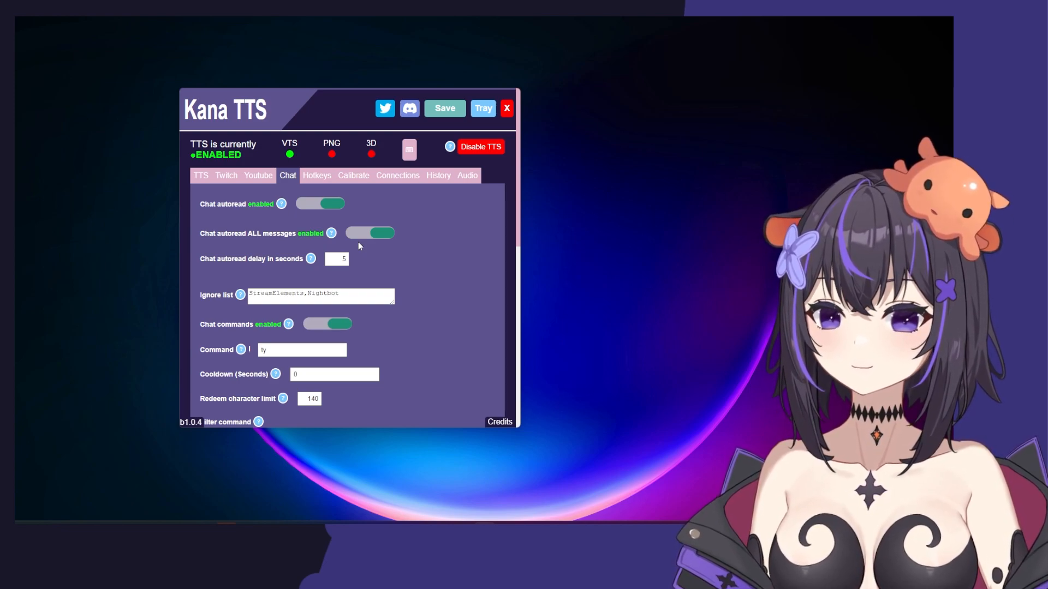
{"action": "left_click", "coordinate": [370, 232]}
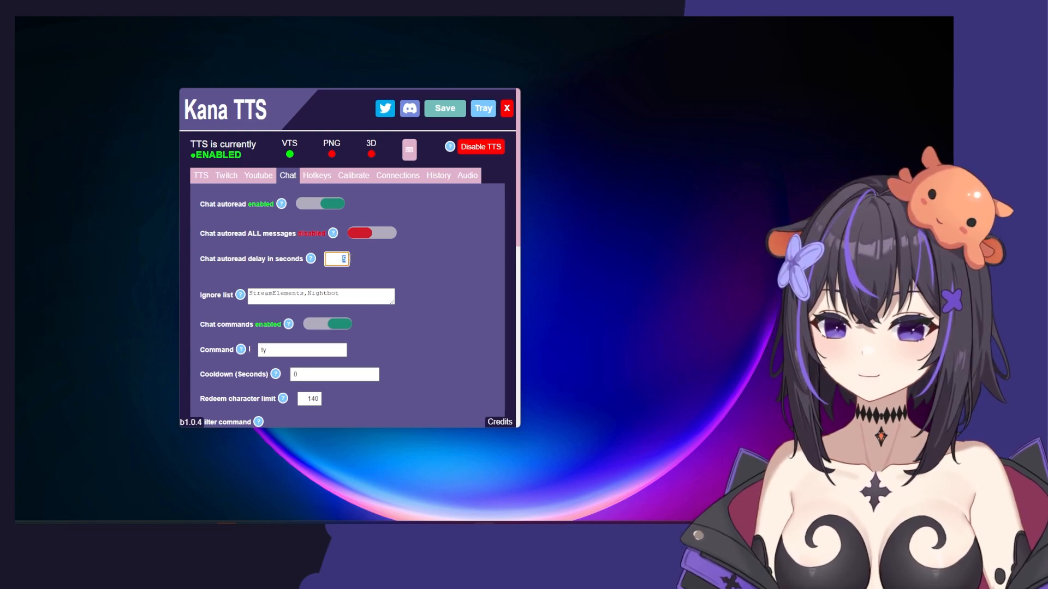
{"action": "type", "text": "10"}
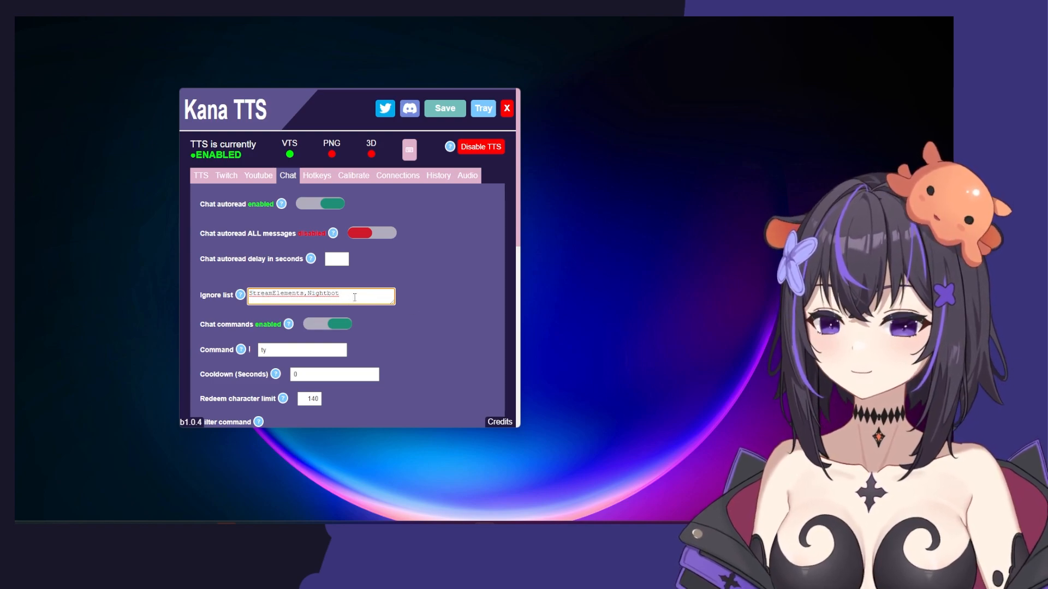
{"action": "scroll", "scroll_direction": "down", "scroll_amount": 3}
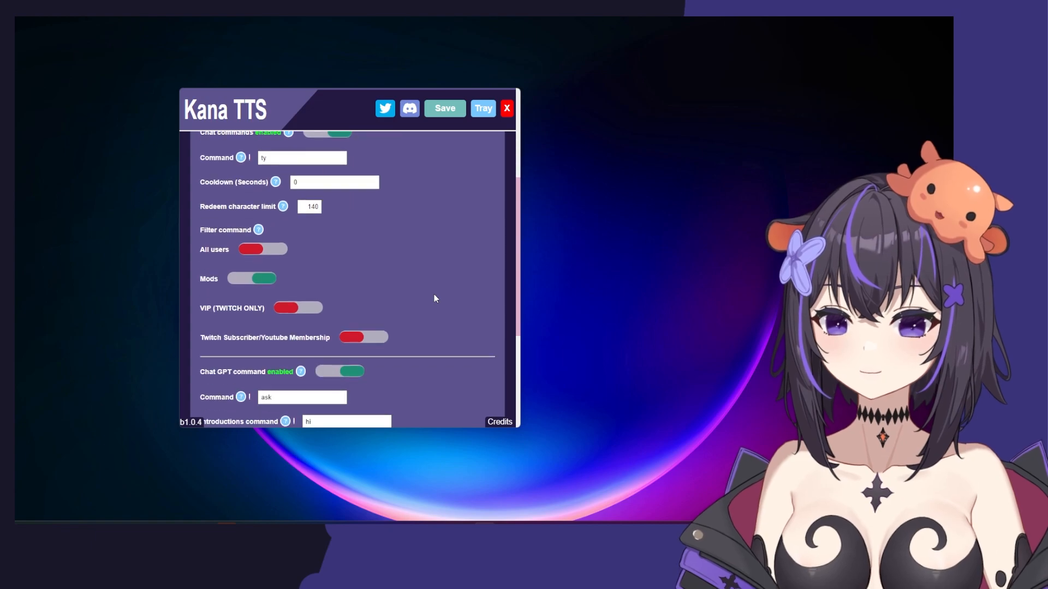
{"action": "scroll", "scroll_direction": "down", "scroll_amount": 3}
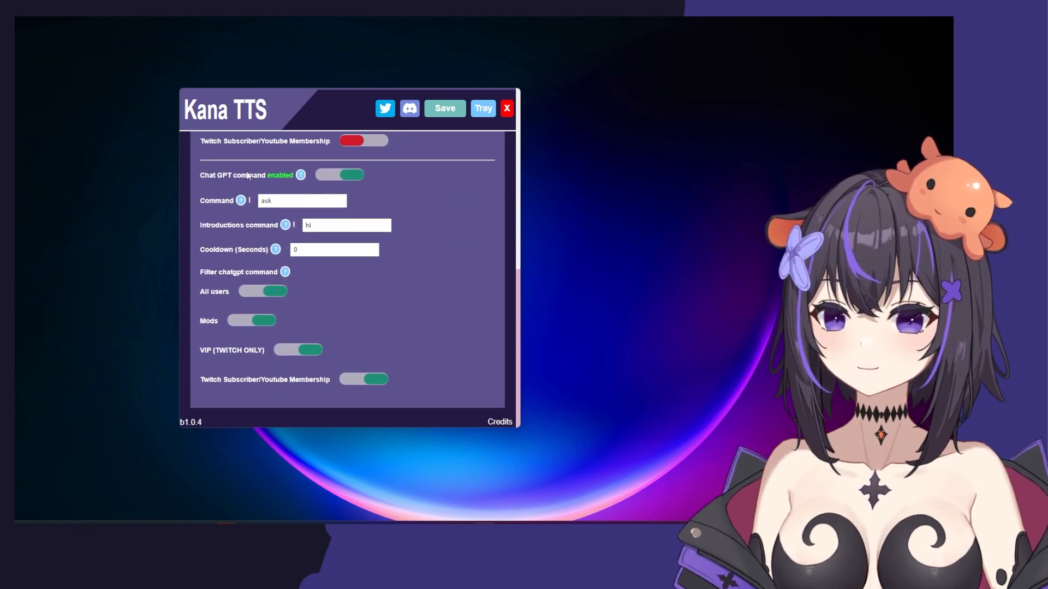
{"action": "mouse_move", "coordinate": [240, 201]}
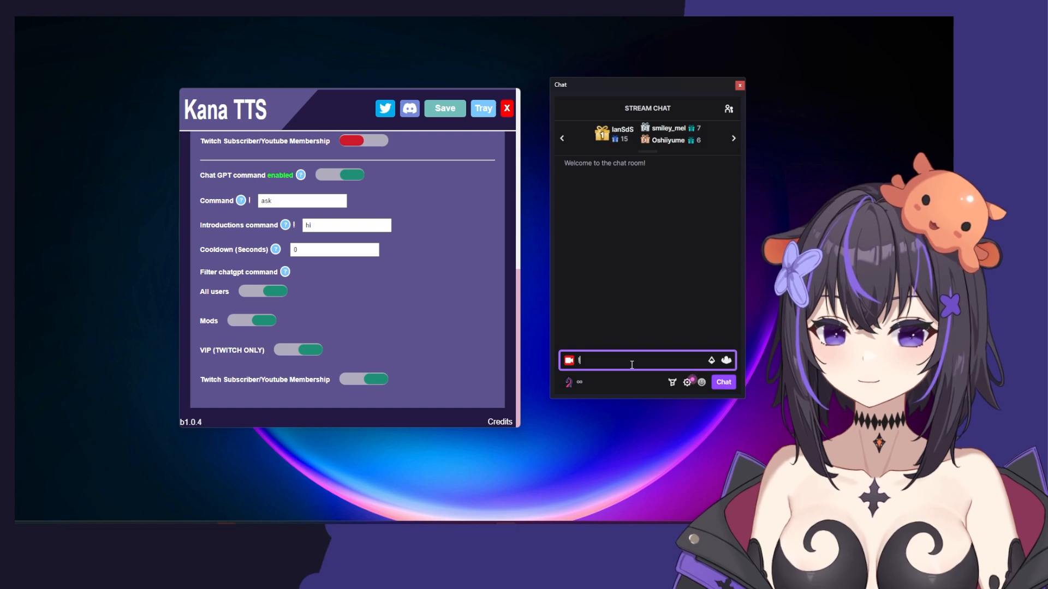
- Post '!ask how are you today?' and then '!hi' in Twitch stream chat to test the ChatGPT commands
{"action": "type", "text": "ask how"}
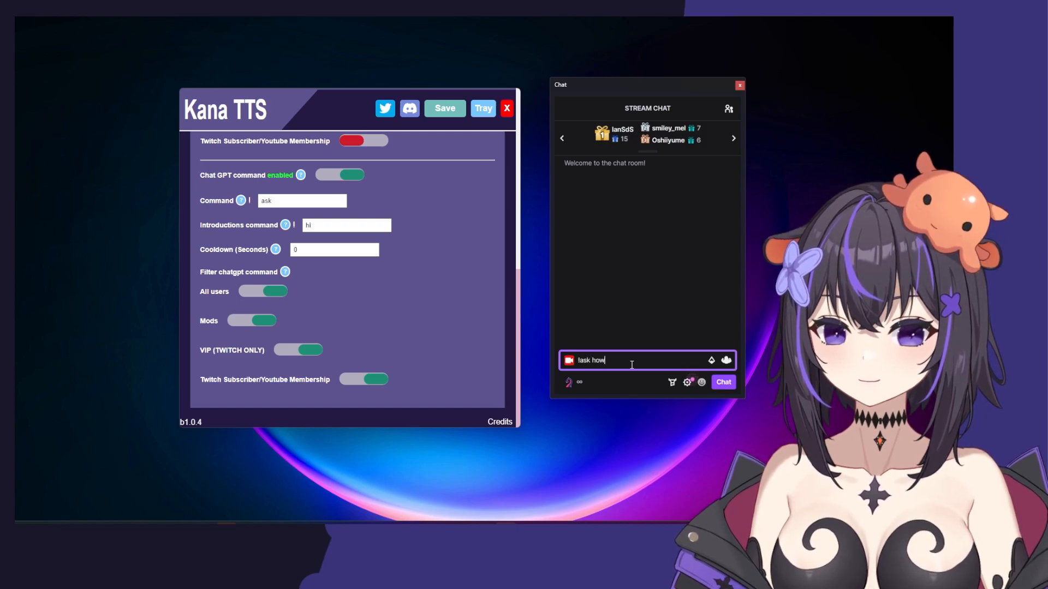
{"action": "type", "text": "are you today?"}
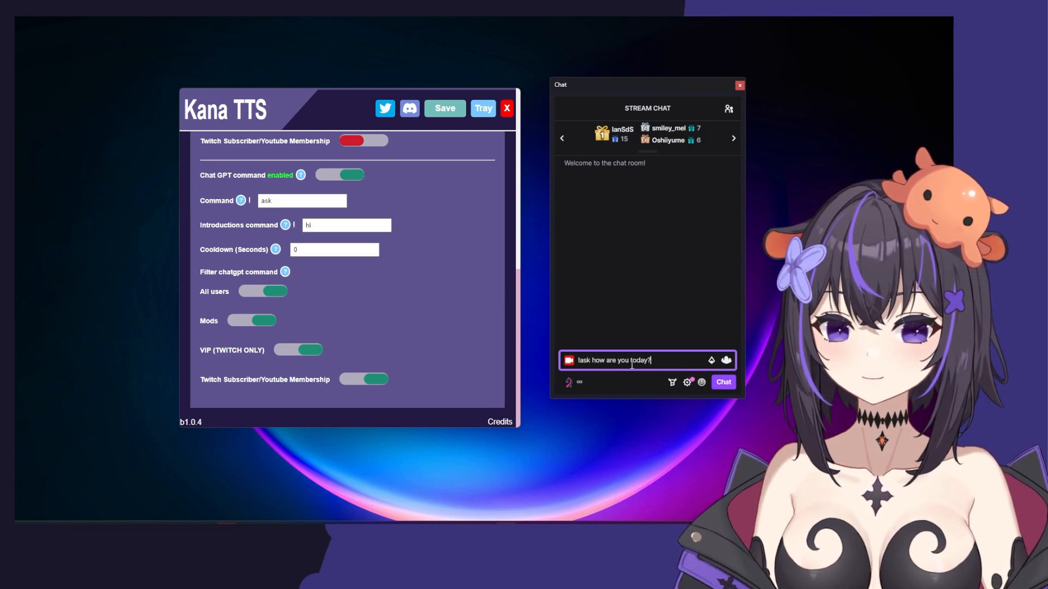
{"action": "left_click", "coordinate": [722, 382]}
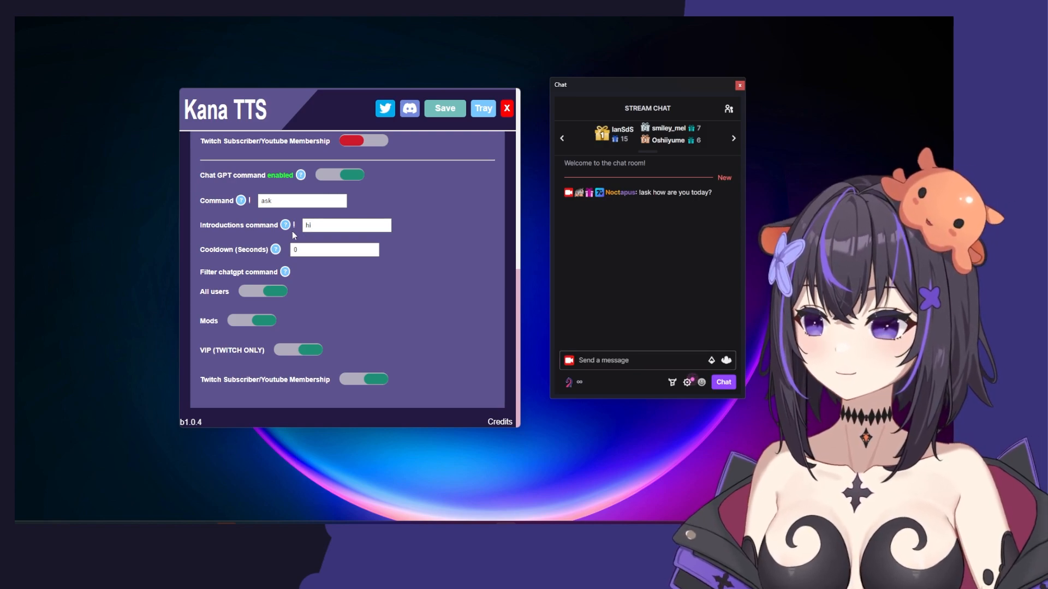
{"action": "left_click", "coordinate": [632, 360]}
{"action": "type", "text": "!hi"}
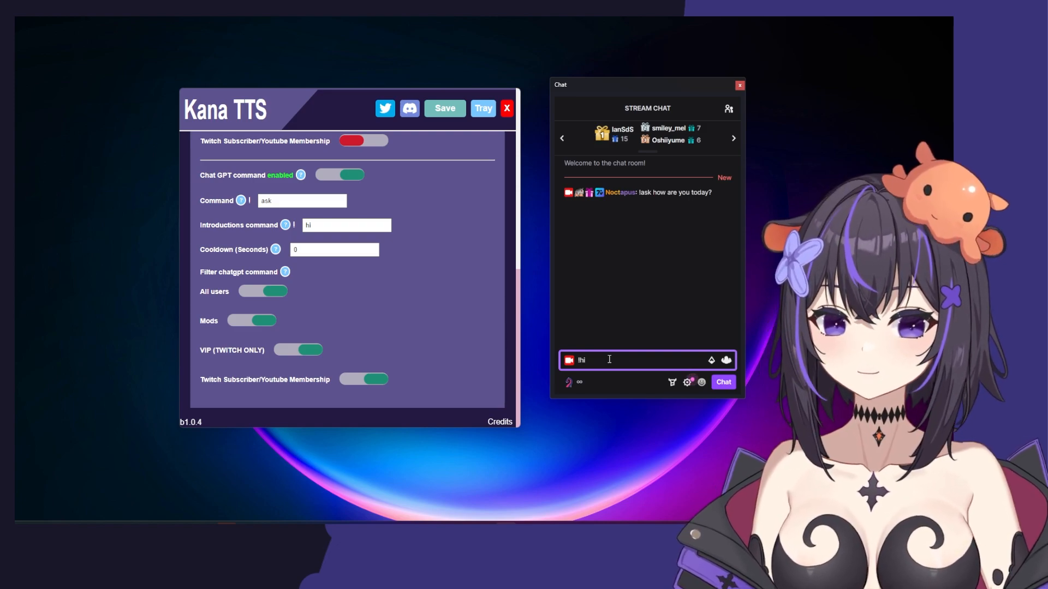
{"action": "left_click", "coordinate": [723, 382]}
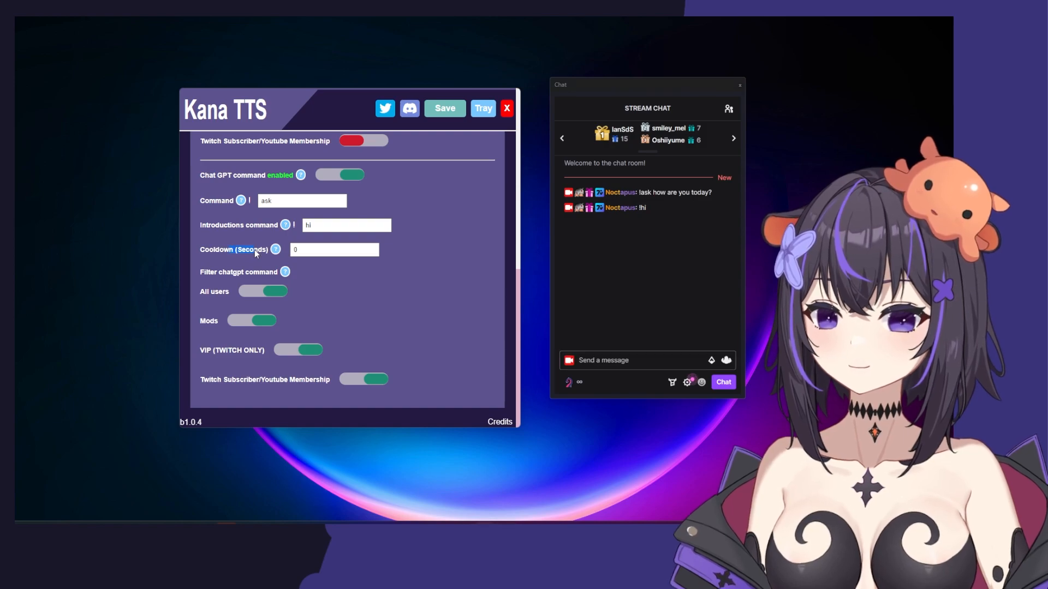
{"action": "mouse_move", "coordinate": [352, 281]}
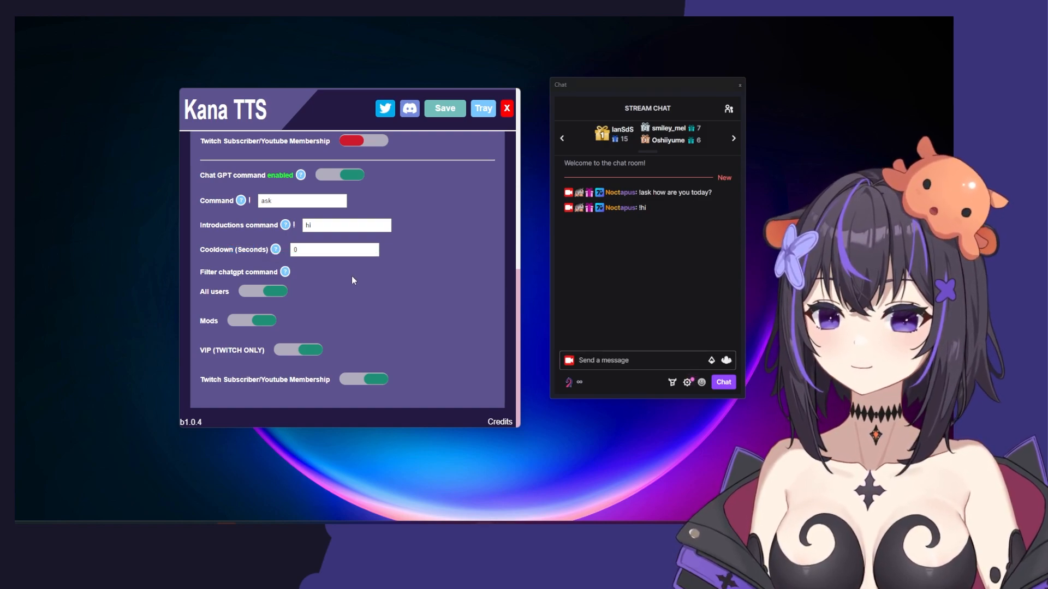
- Check the Twitch and then YouTube integration settings, including points, membership and superchat options
{"action": "left_click", "coordinate": [334, 249]}
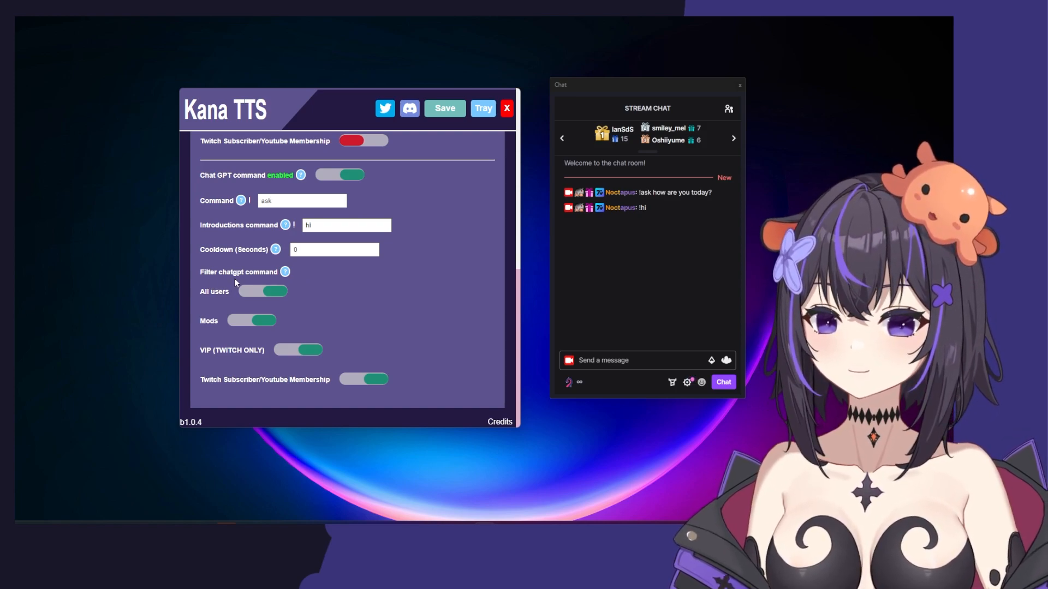
{"action": "left_click", "coordinate": [346, 225]}
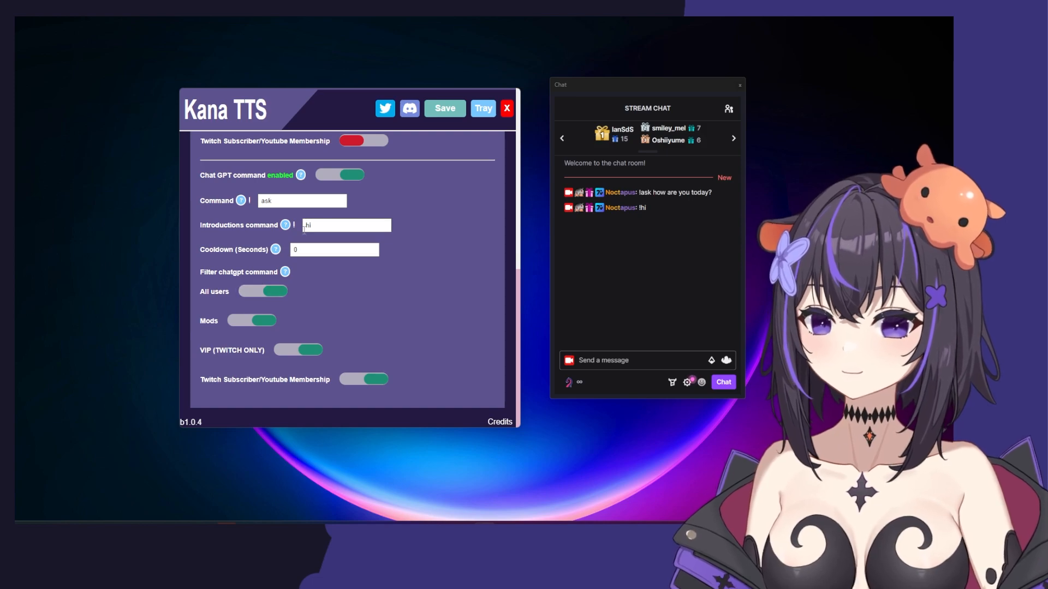
{"action": "left_click", "coordinate": [225, 175]}
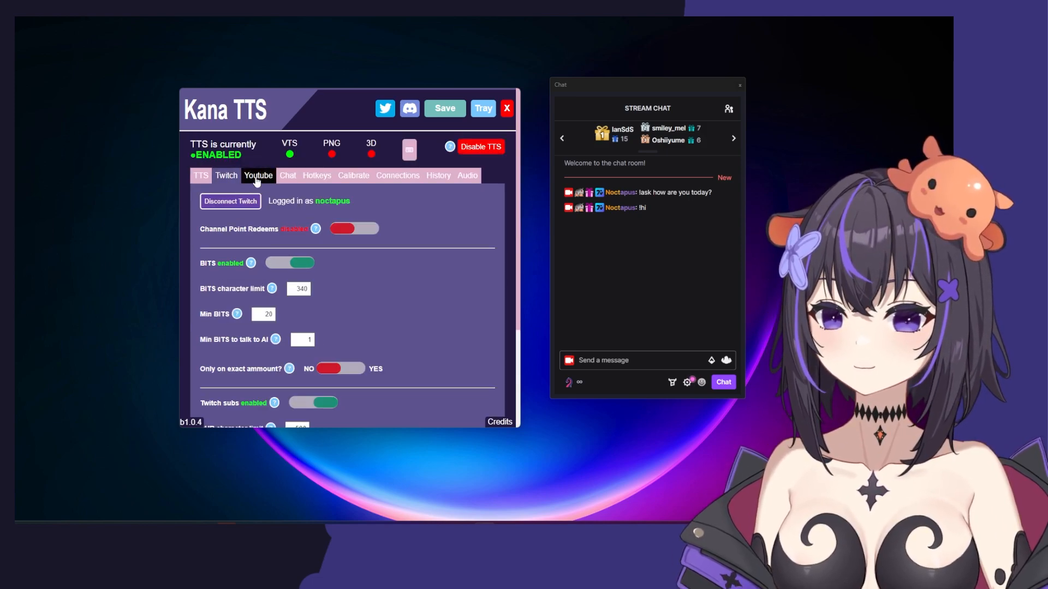
{"action": "left_click", "coordinate": [258, 175]}
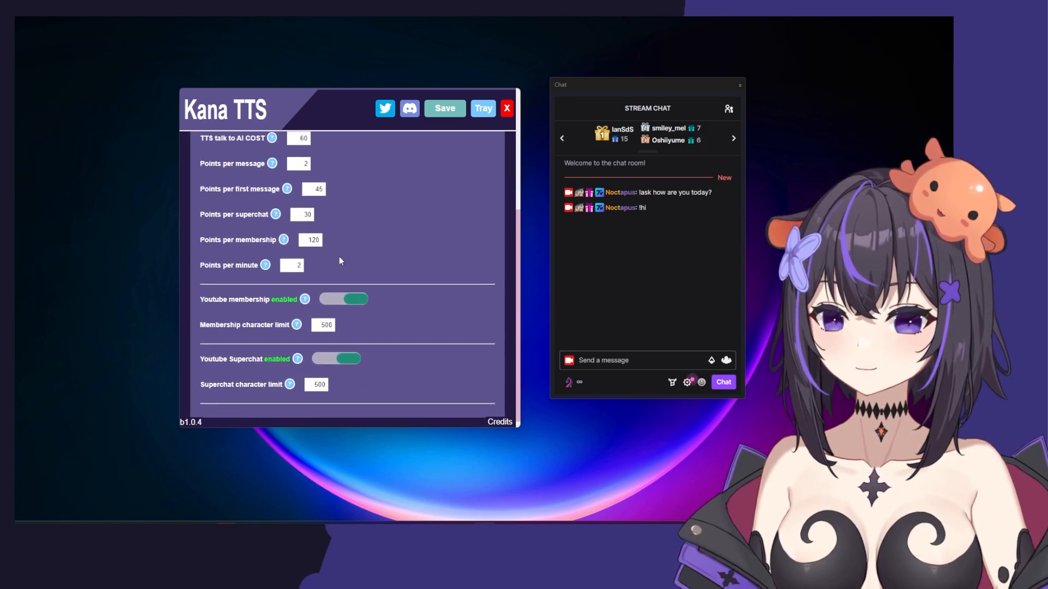